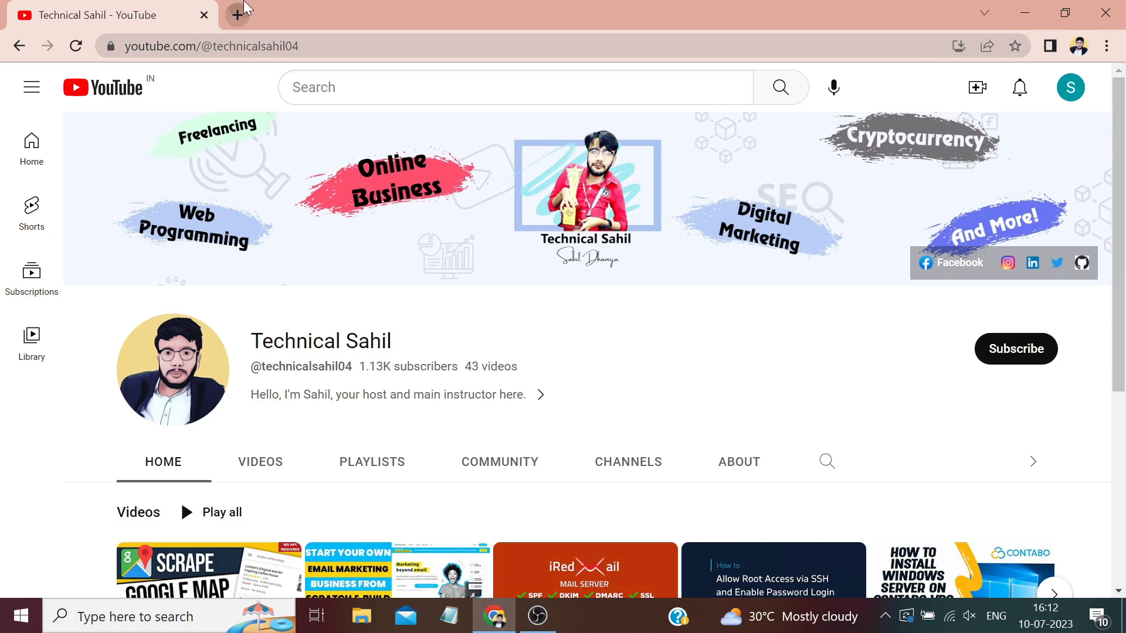
# - Start a fresh ChatGPT chat in a new tab and choose the GPT-4 Default model
pyautogui.click(237, 15)
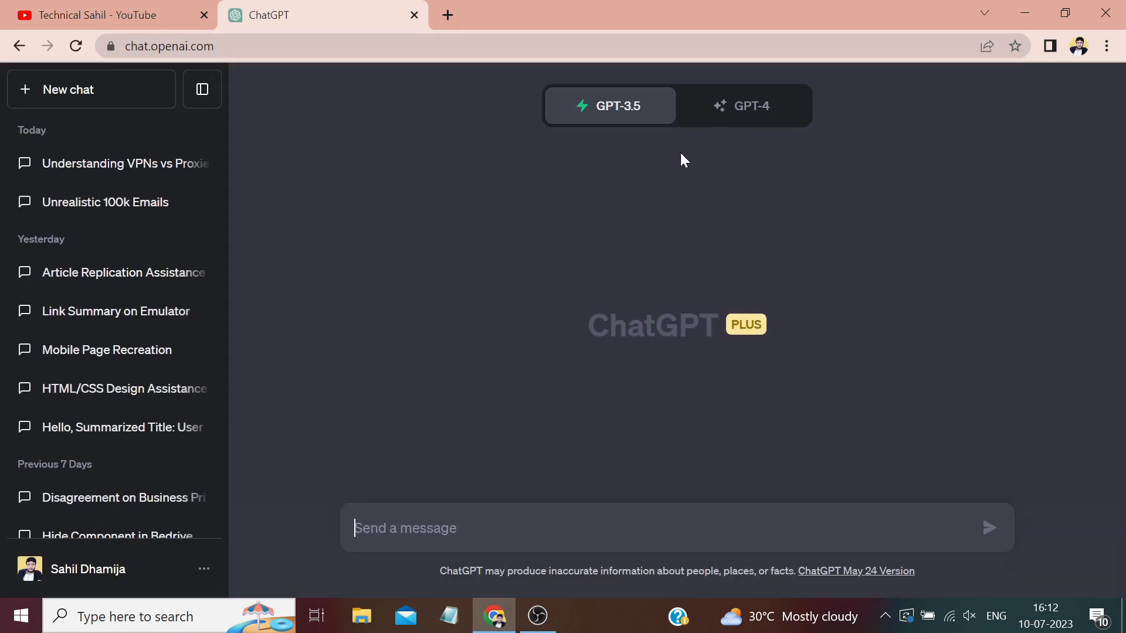
pyautogui.click(741, 106)
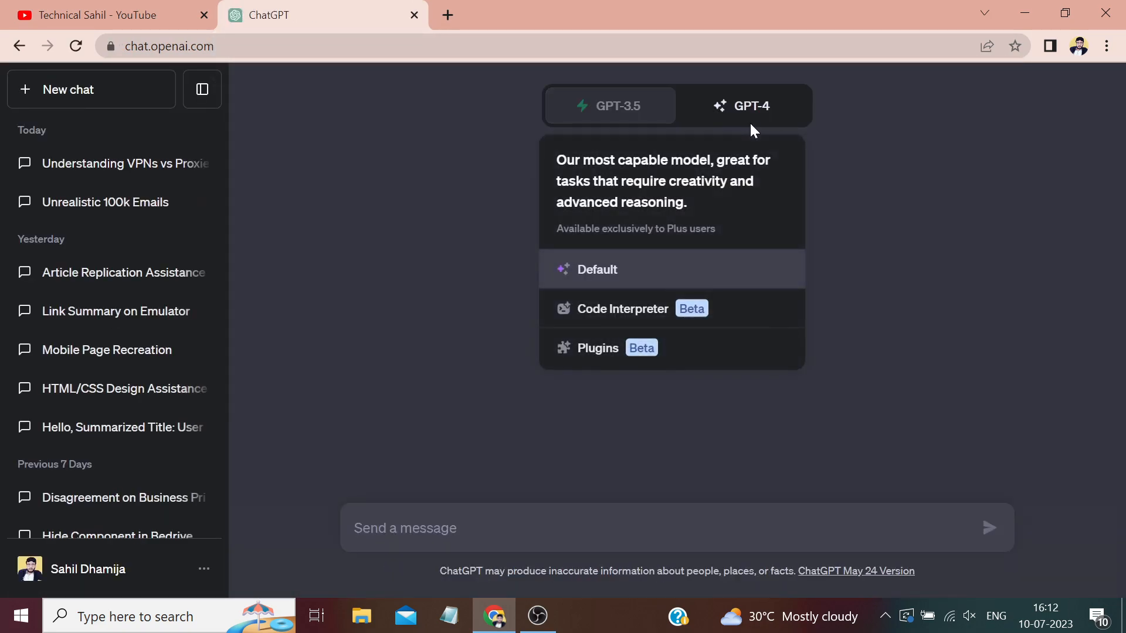
pyautogui.click(744, 105)
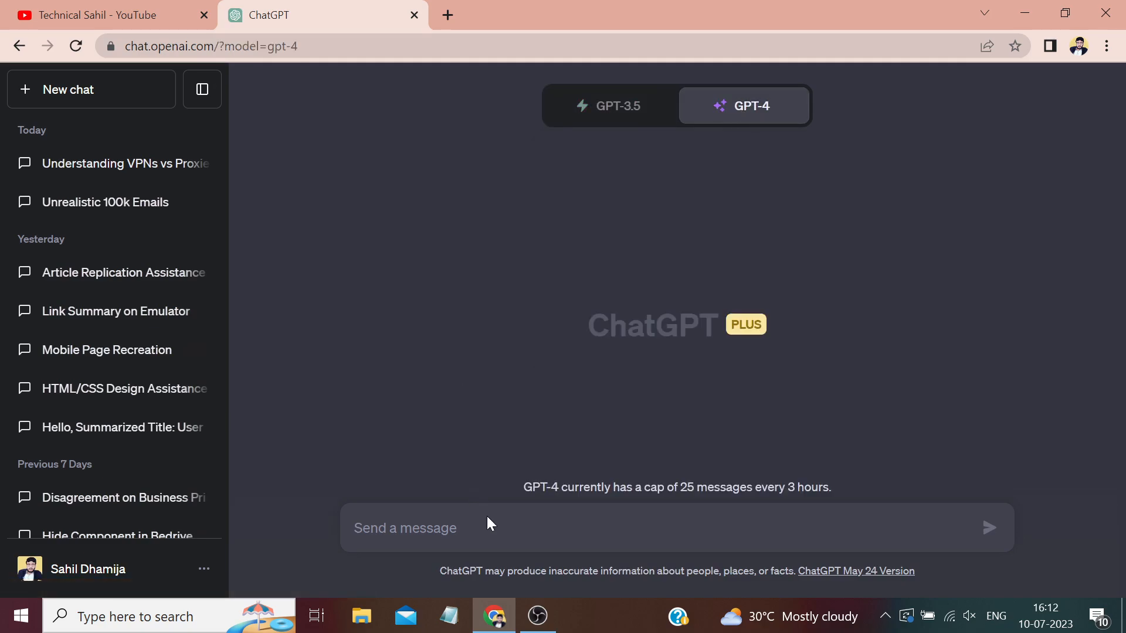
# - Draft 'hello chatgpt, write a 500 words article on what is chat gpt' in the message box without sending
pyautogui.click(428, 528)
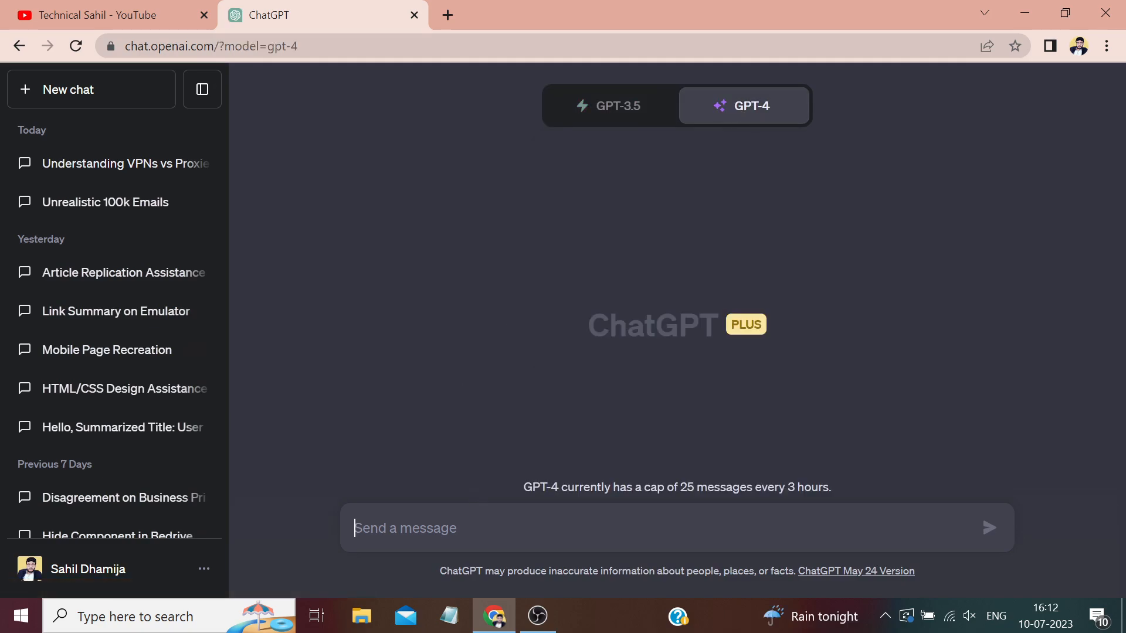
pyautogui.write('hello c')
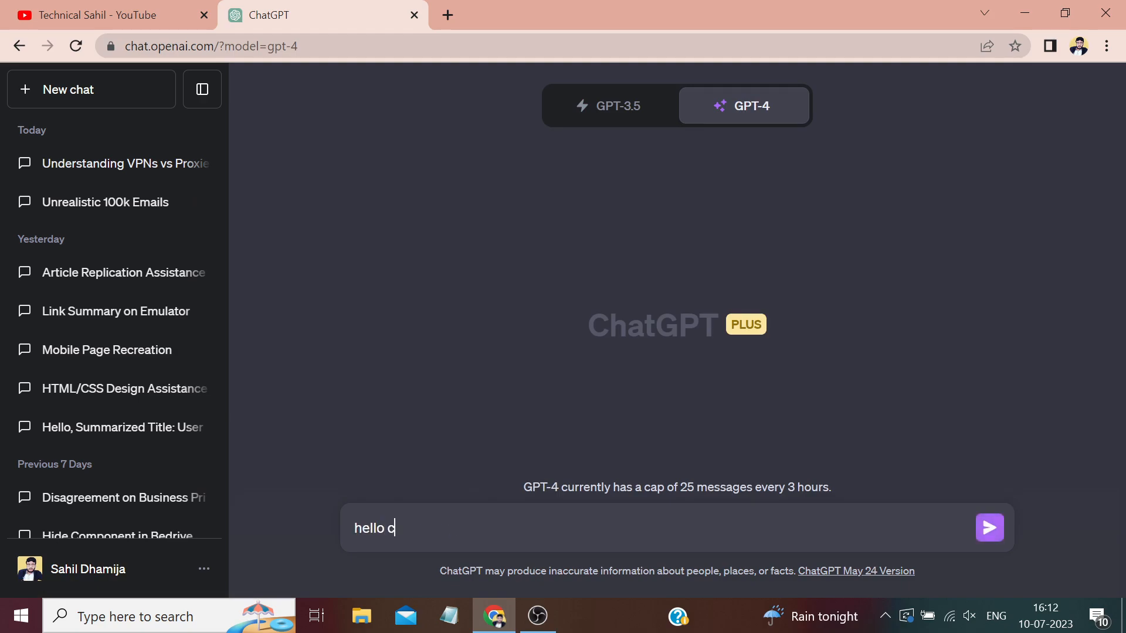
pyautogui.write('hatgpt, w')
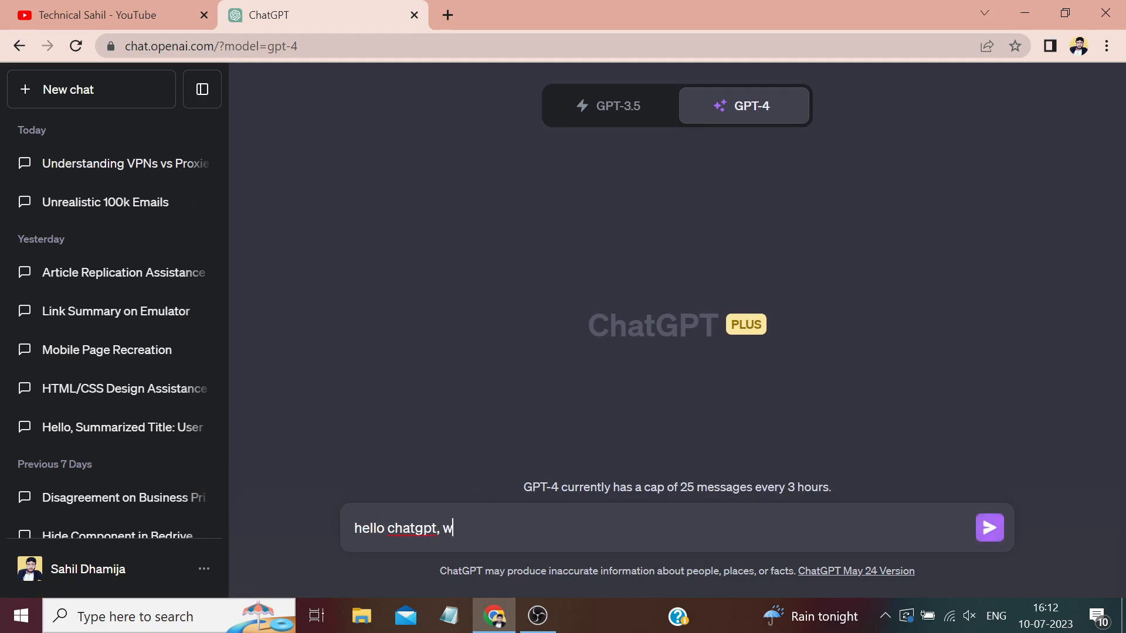
pyautogui.write('rite a')
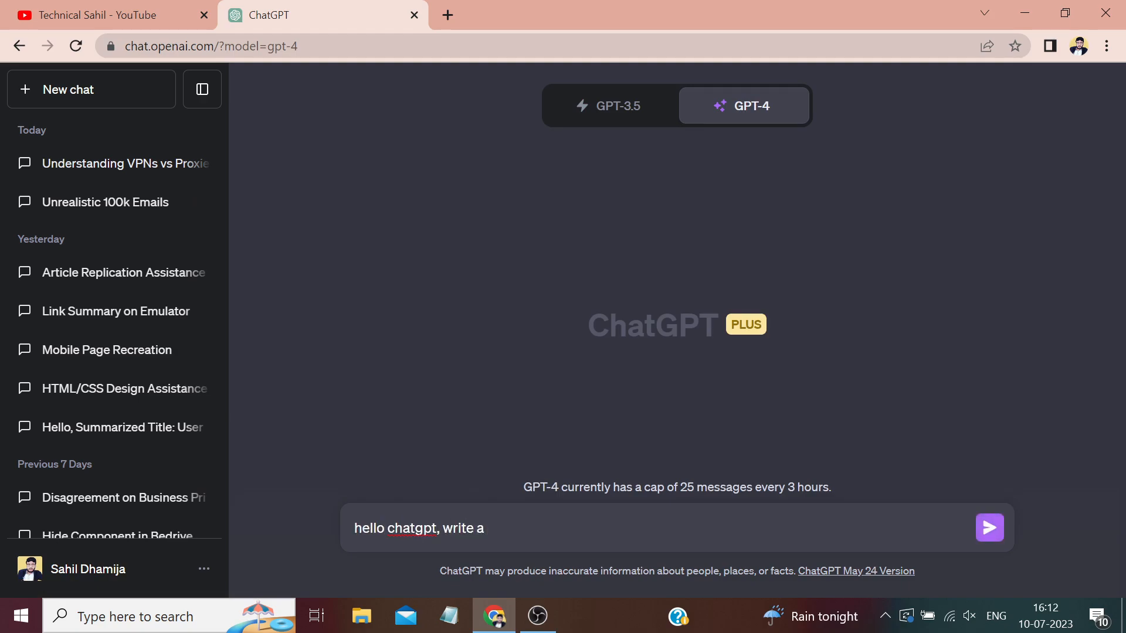
pyautogui.write('500 words')
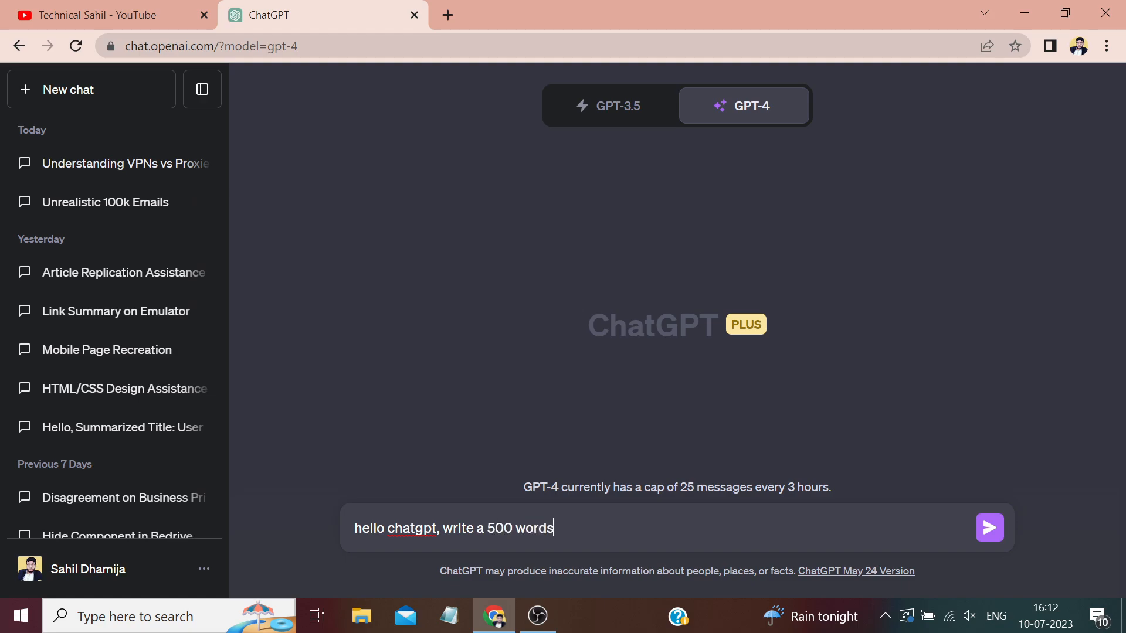
pyautogui.write('content')
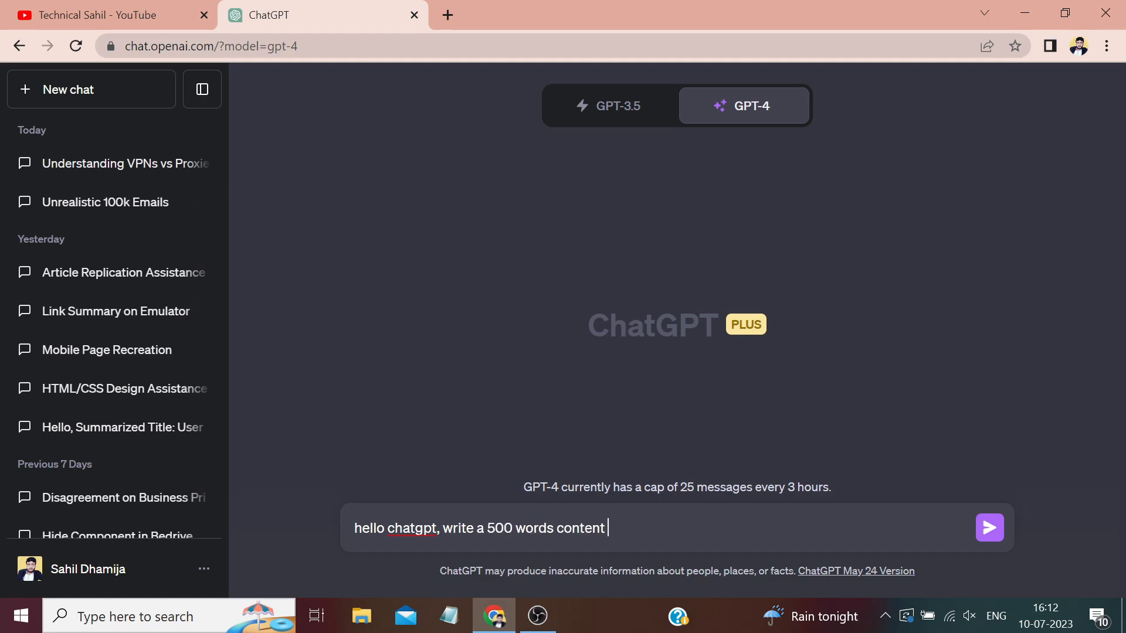
pyautogui.press('Backspace')
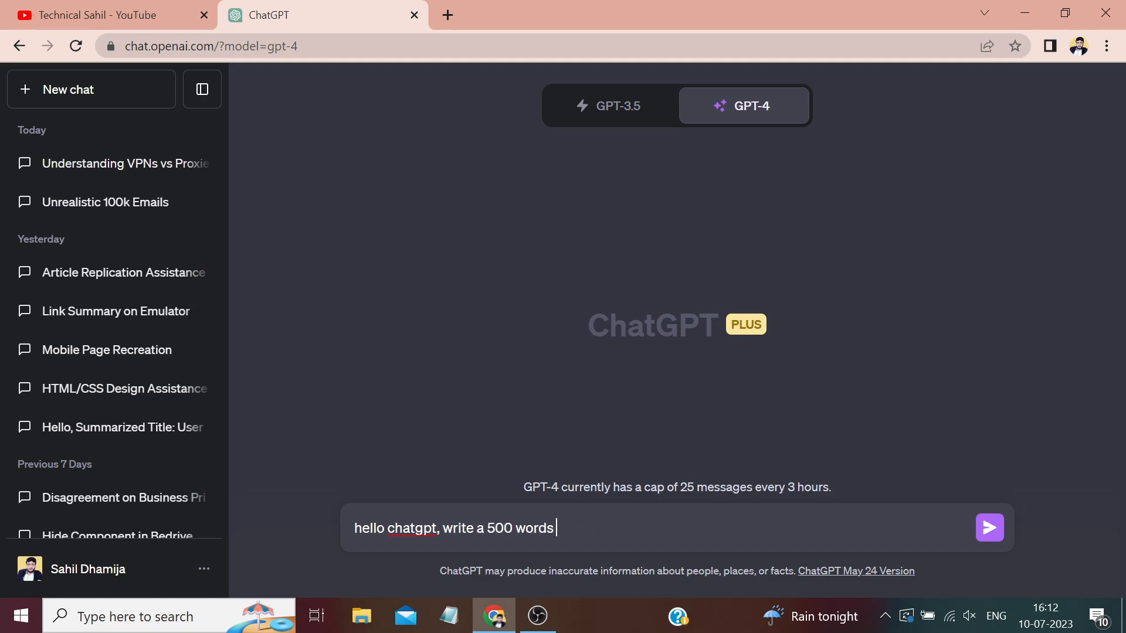
pyautogui.write('article')
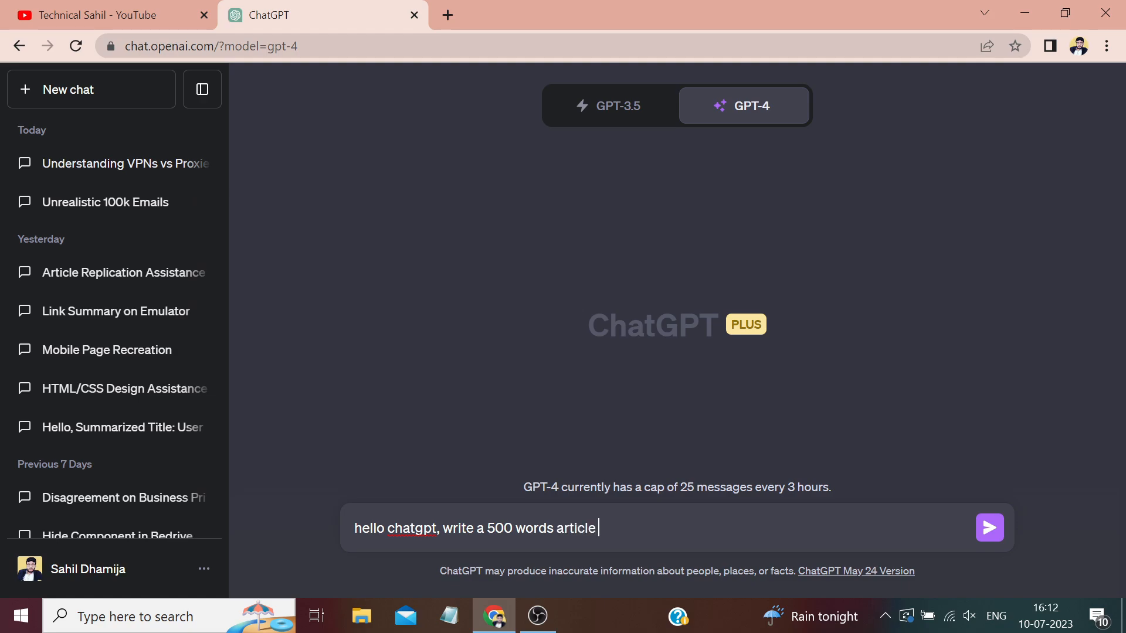
pyautogui.write('on')
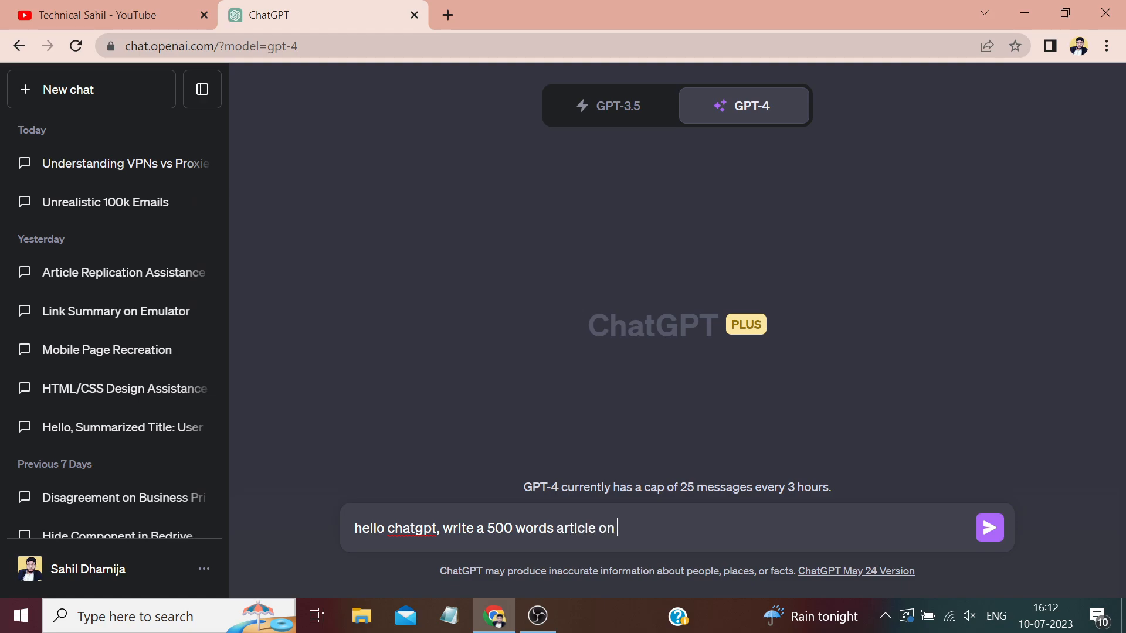
pyautogui.write('what is')
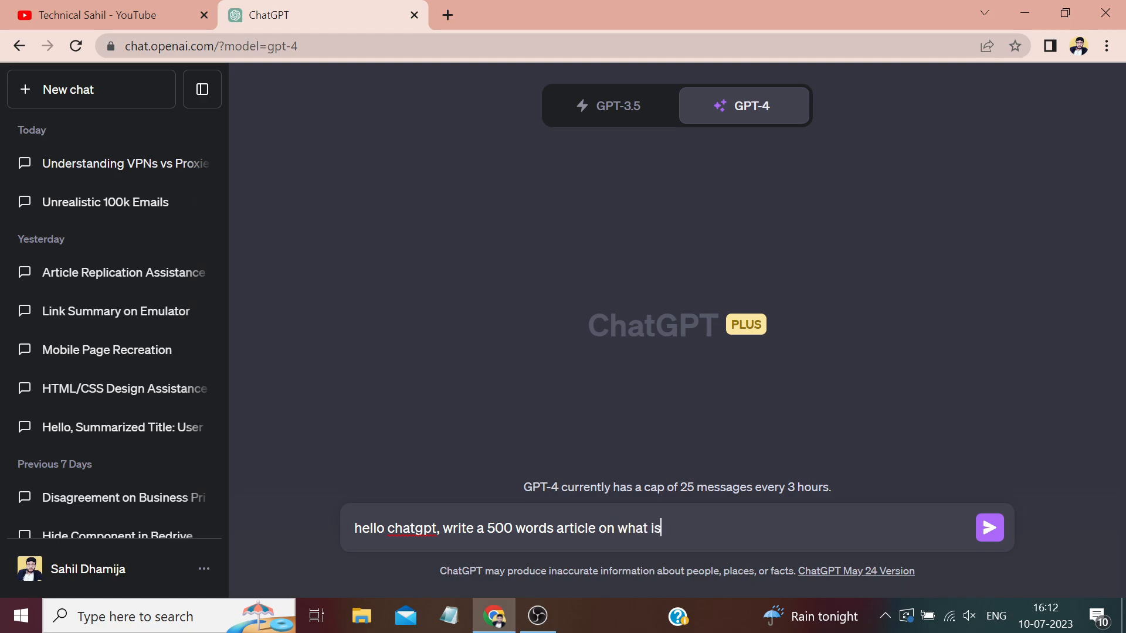
pyautogui.write('chat gpt')
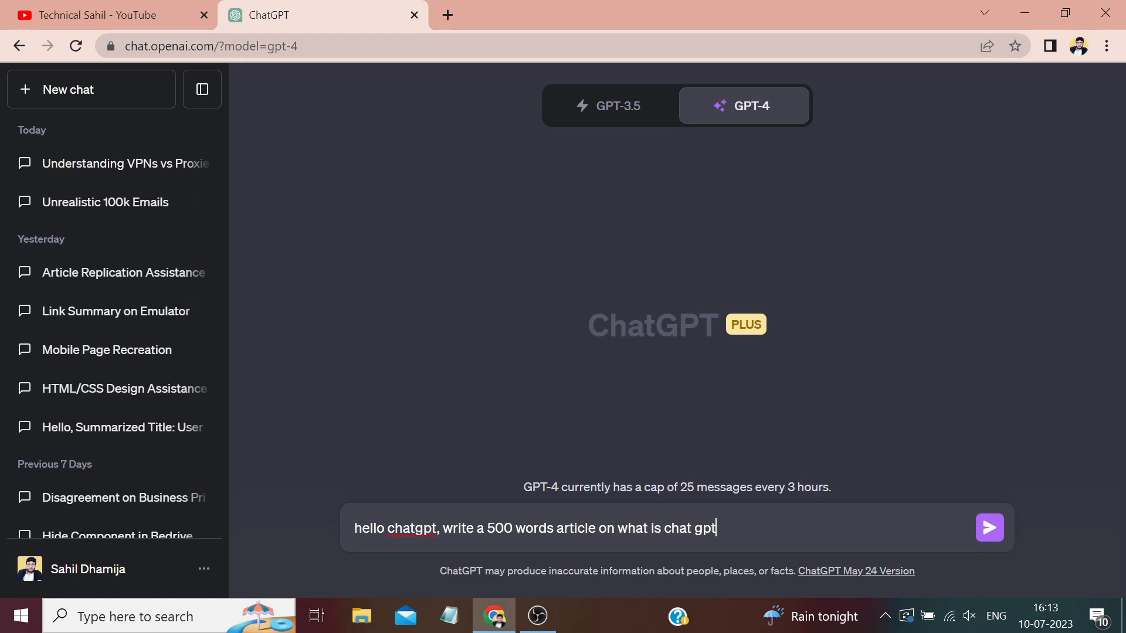
# - Send the article request, select the resulting error text and regenerate the failed response
pyautogui.write('?')
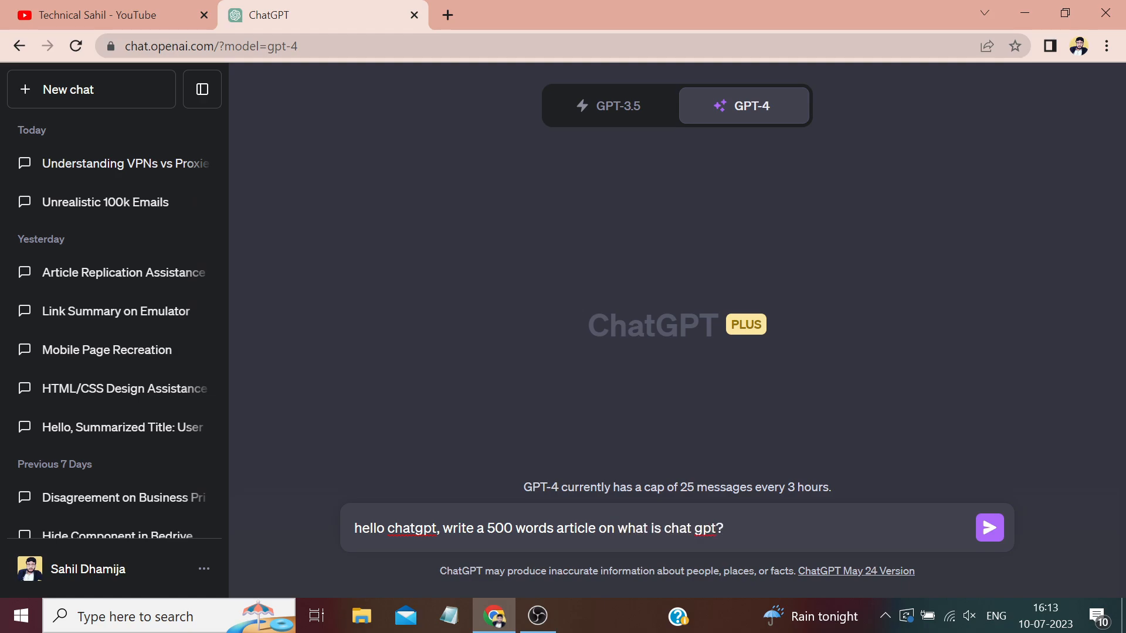
pyautogui.click(990, 528)
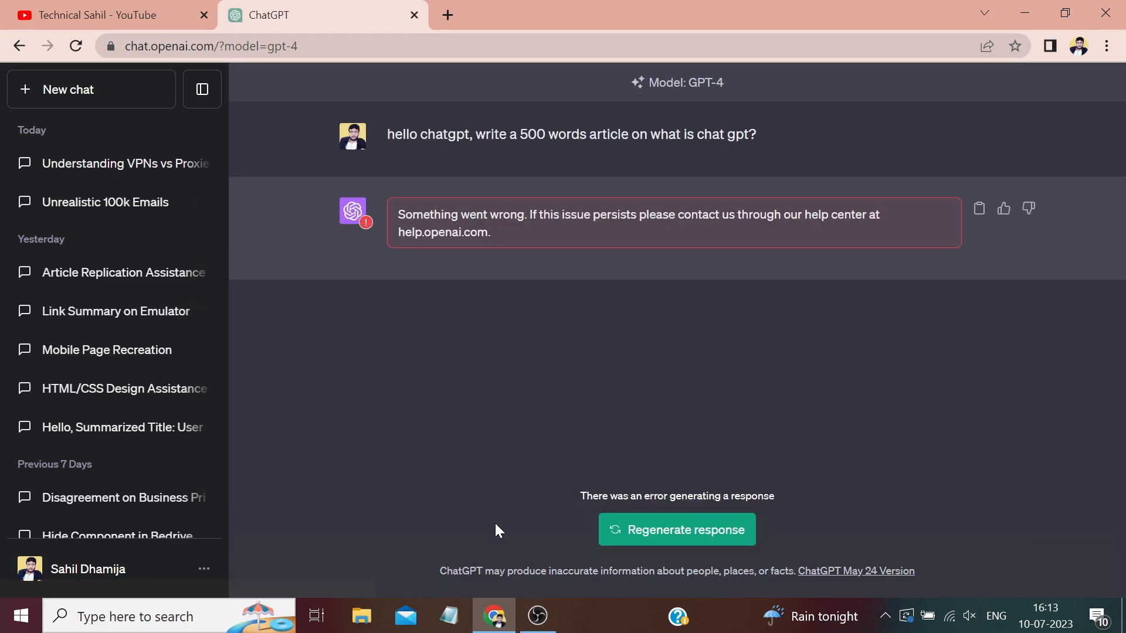
pyautogui.moveTo(497, 272)
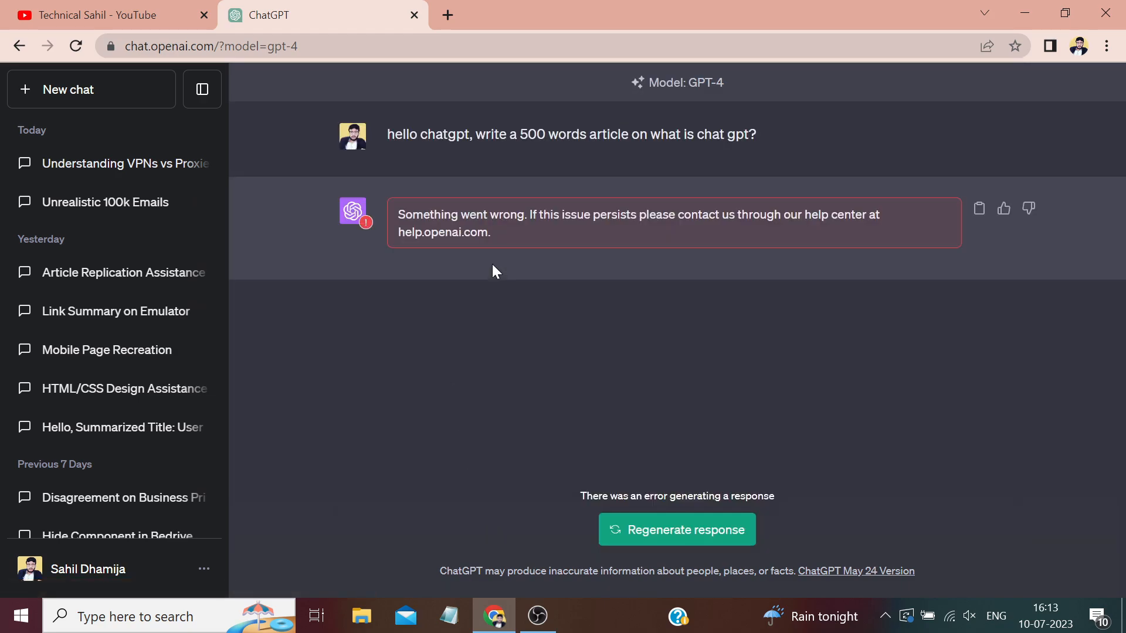
pyautogui.moveTo(399, 214); pyautogui.dragTo(492, 232)
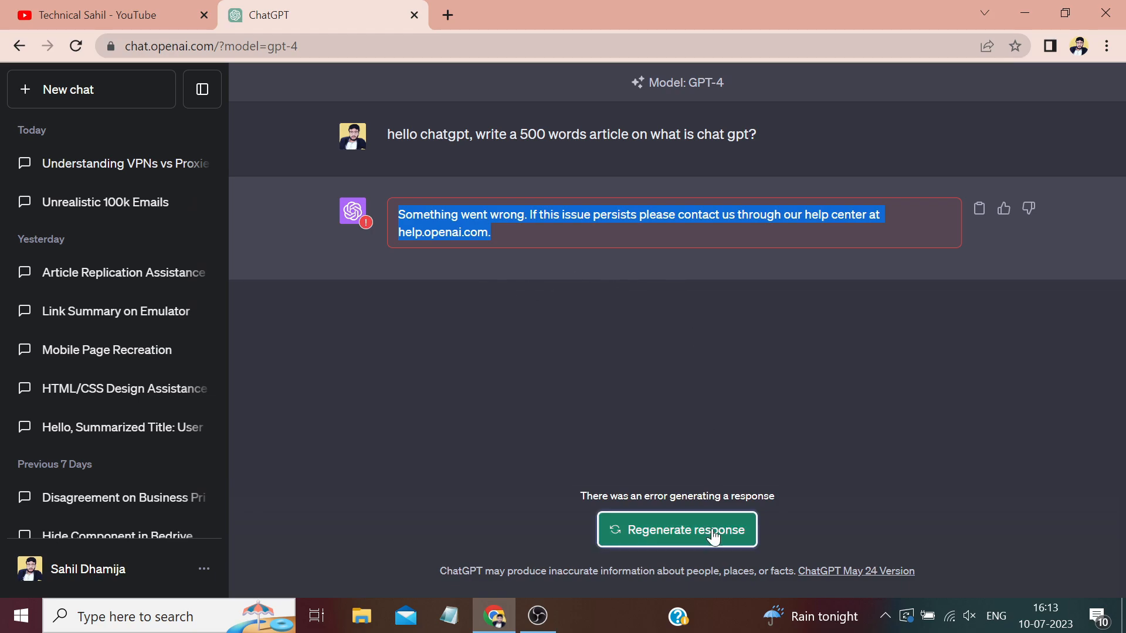
pyautogui.click(687, 529)
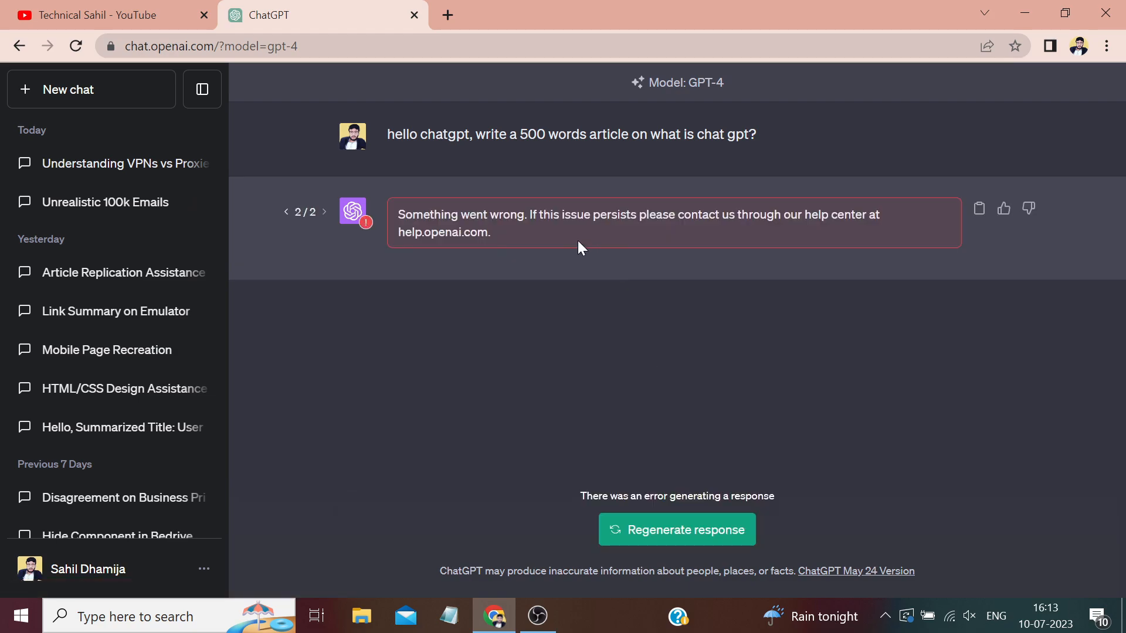
pyautogui.moveTo(517, 237)
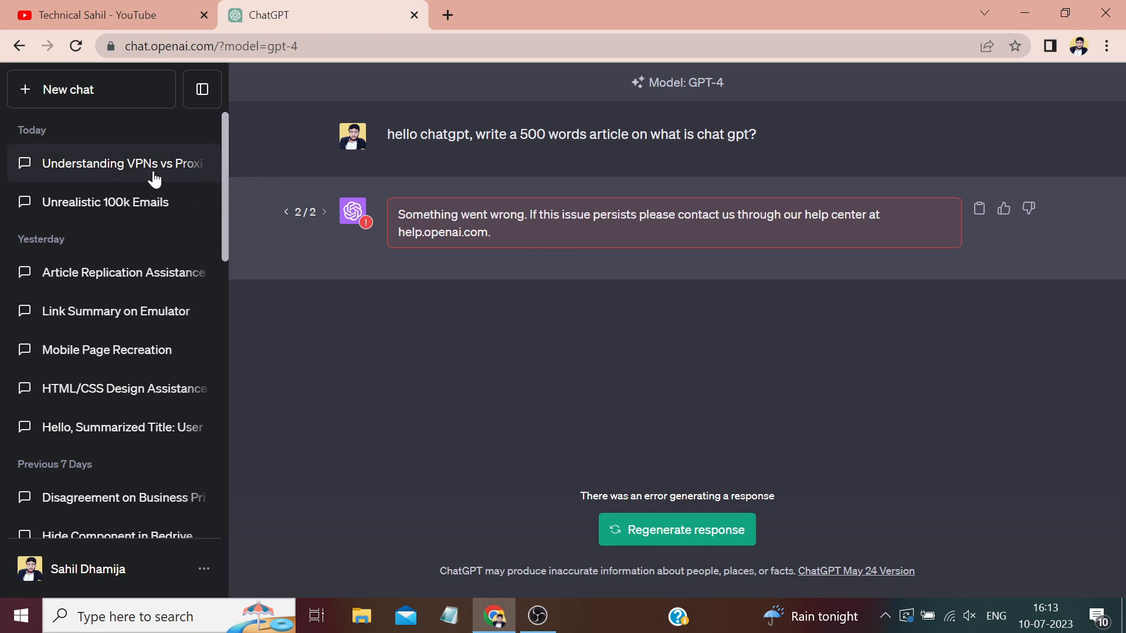
pyautogui.moveTo(146, 164)
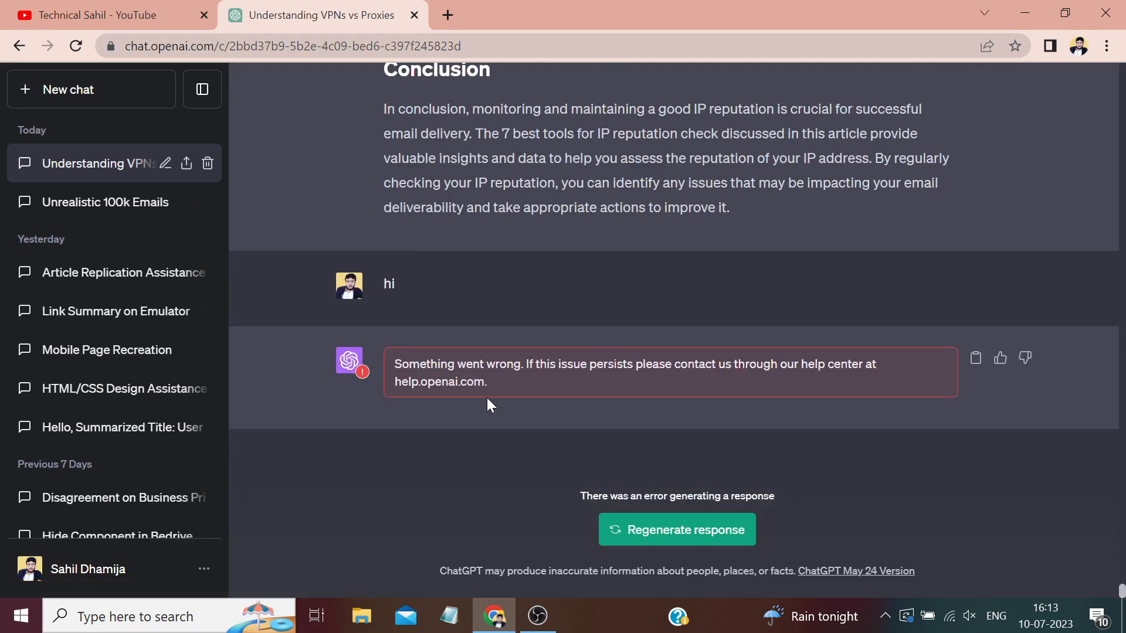
pyautogui.moveTo(150, 101)
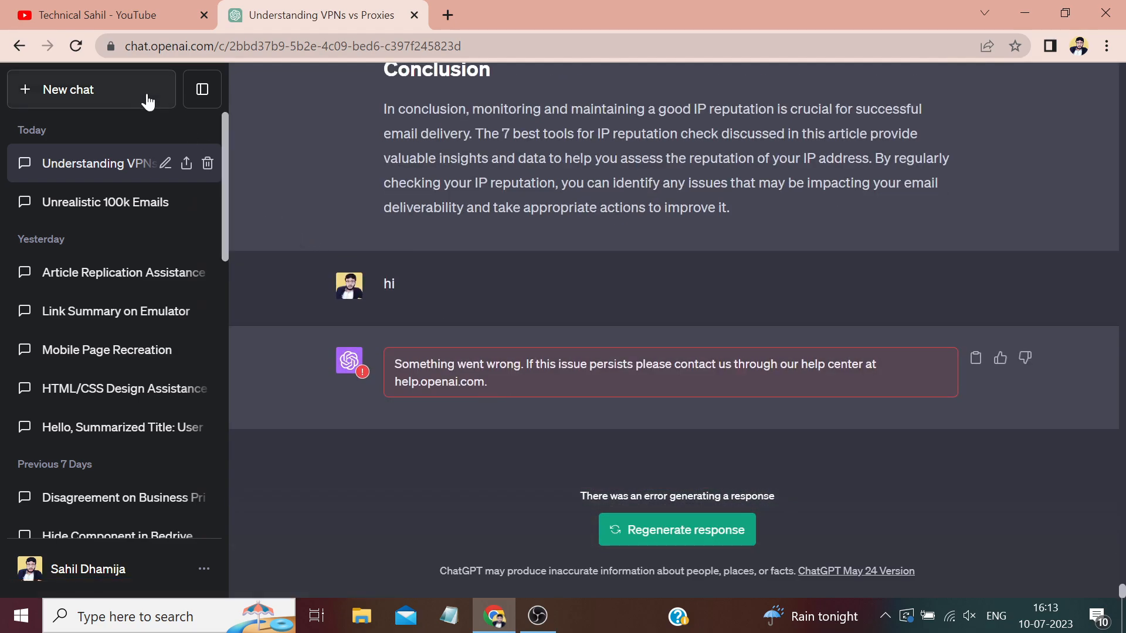
# - Send 'hello chatgpt' in a new GPT-3.5 chat, which returns the same error
pyautogui.click(90, 89)
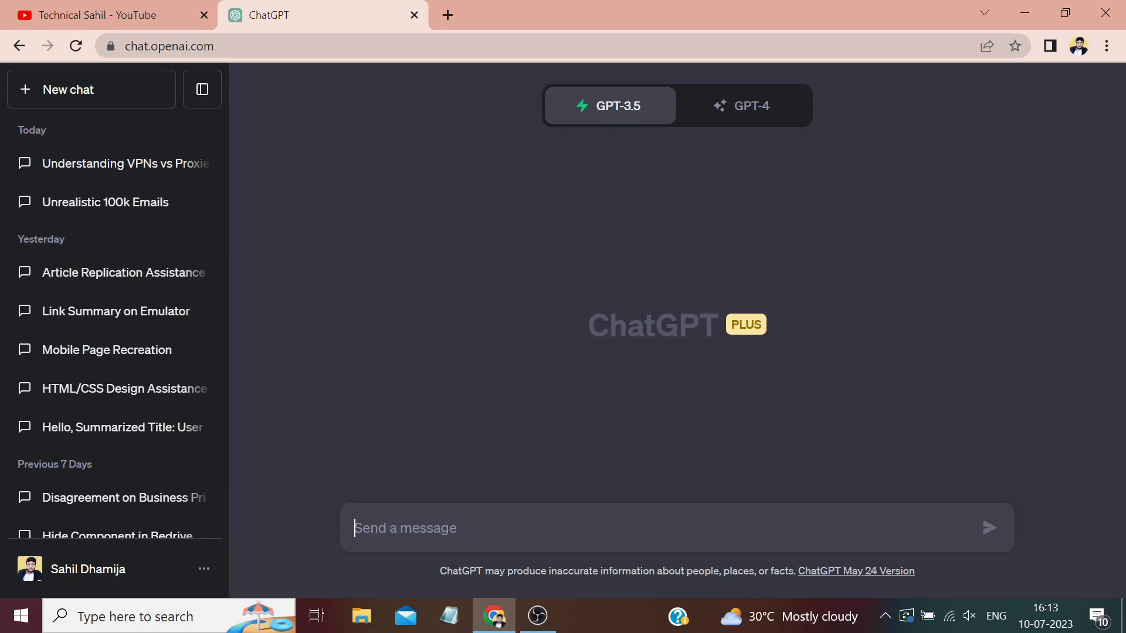
pyautogui.write('hello cha')
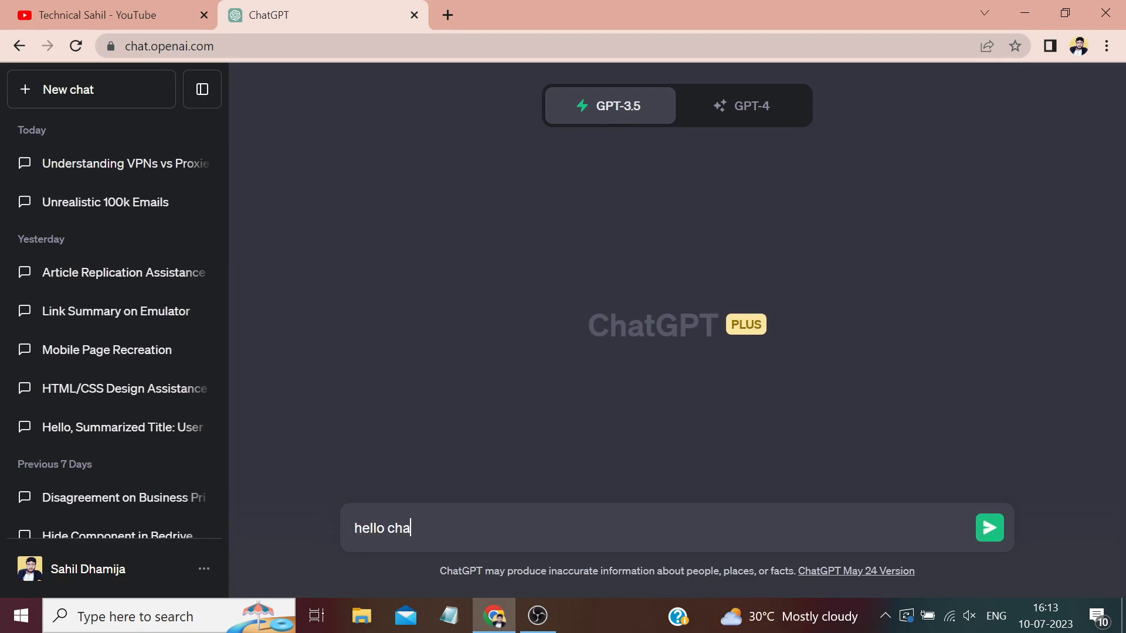
pyautogui.click(990, 528)
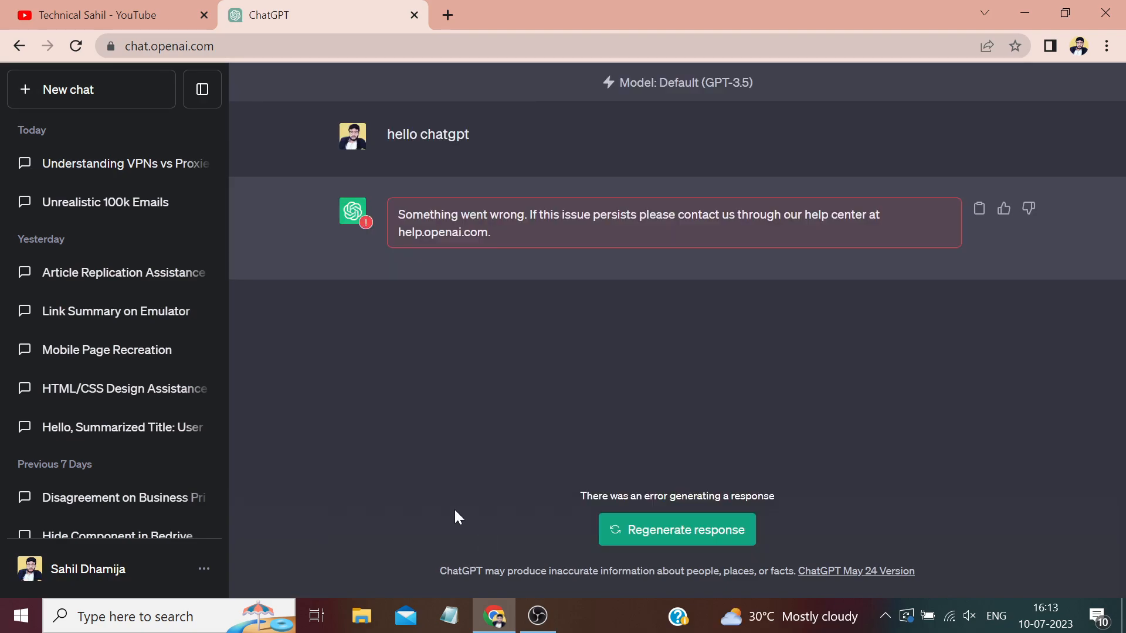
pyautogui.moveTo(502, 241)
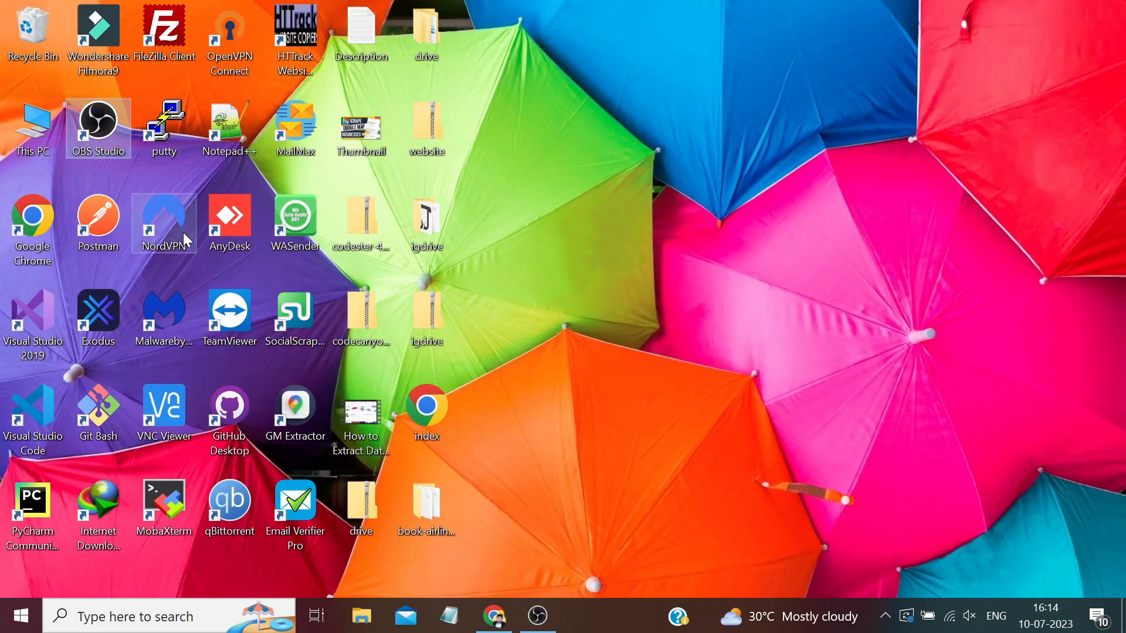
# - Launch NordVPN to confirm it shows Not Connected, then return to the ChatGPT window
pyautogui.doubleClick(163, 215)
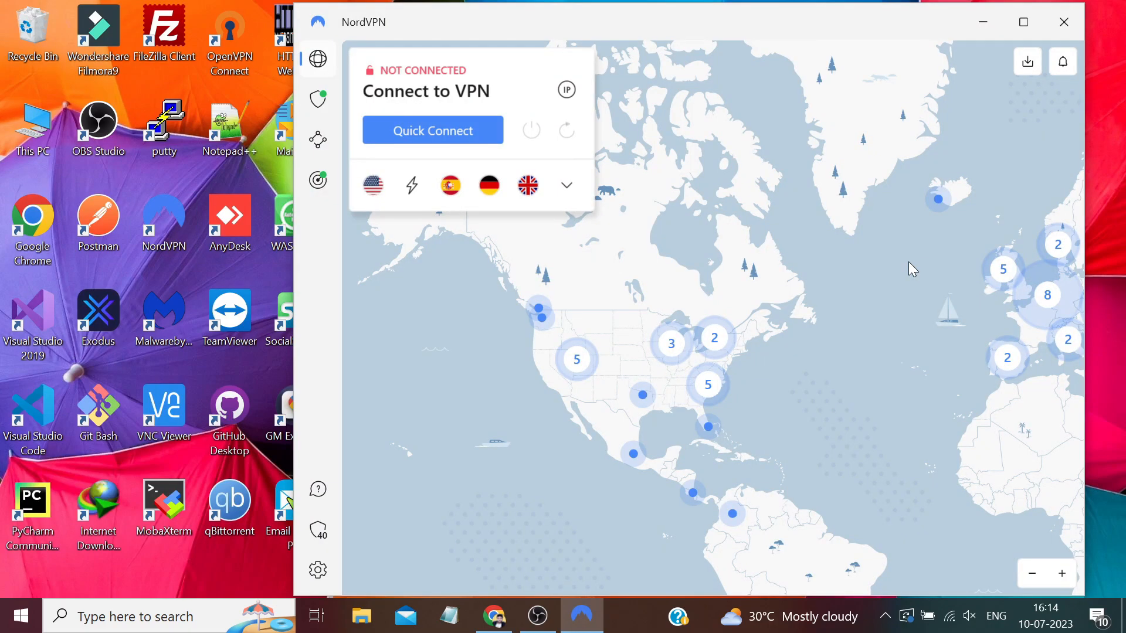
pyautogui.moveTo(546, 450)
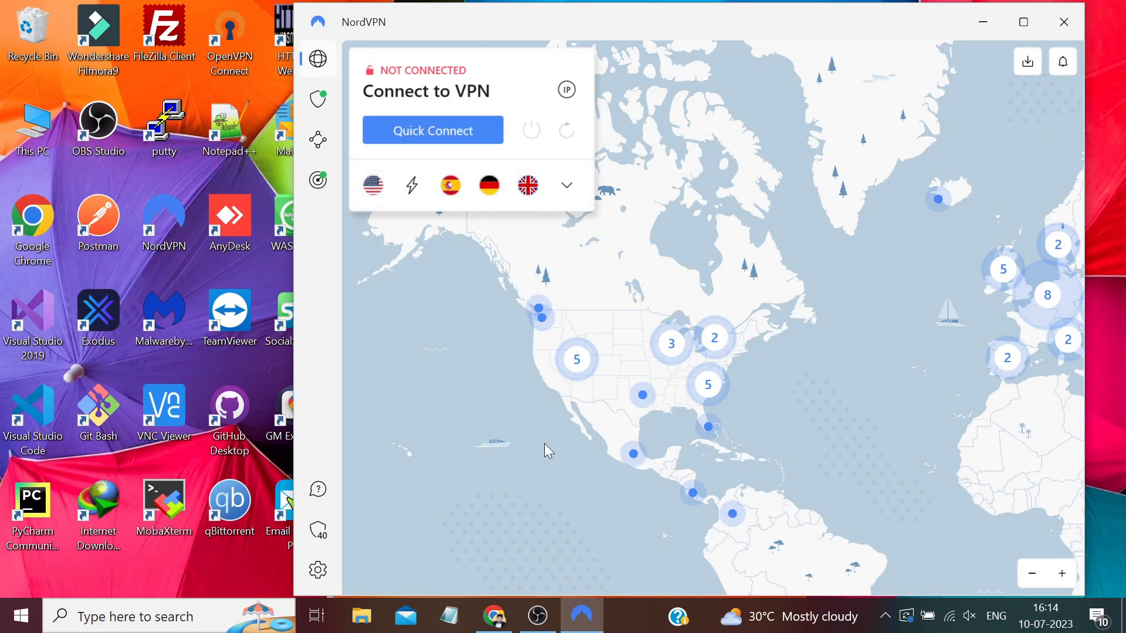
pyautogui.click(492, 615)
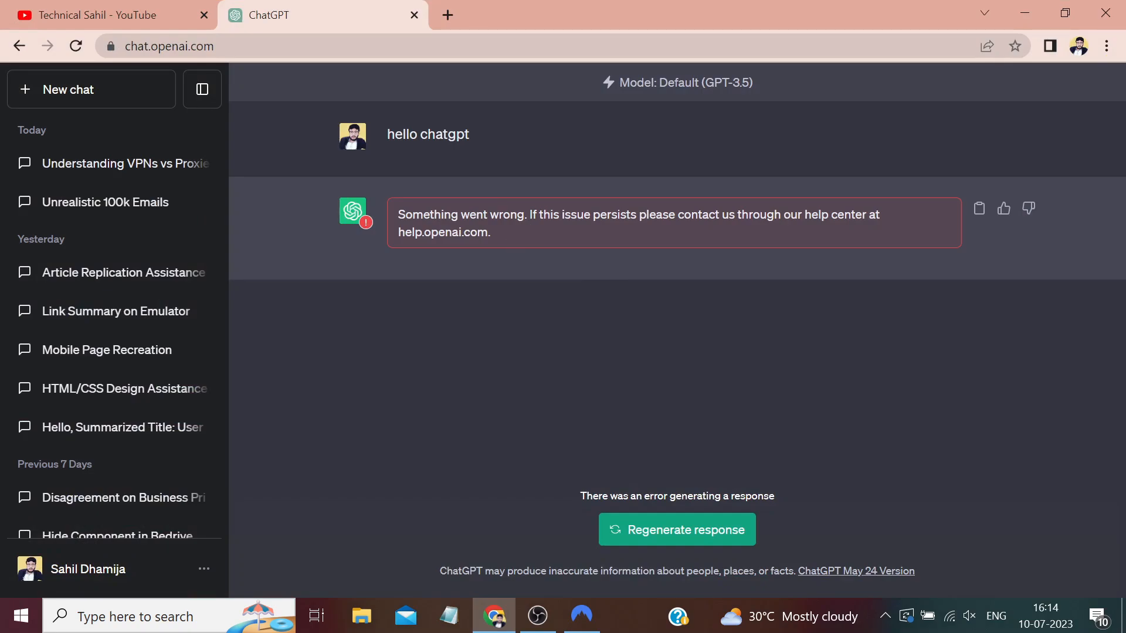
pyautogui.moveTo(1105, 12)
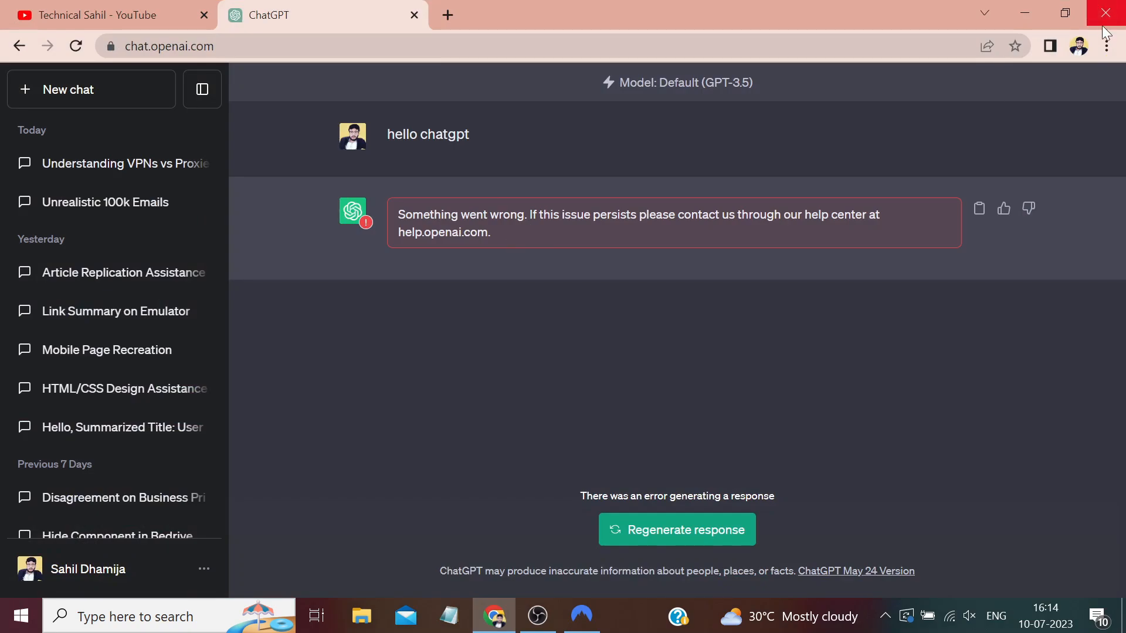
# - Search Chrome's settings for 'cache' to surface the Clear browsing data option
pyautogui.click(1108, 45)
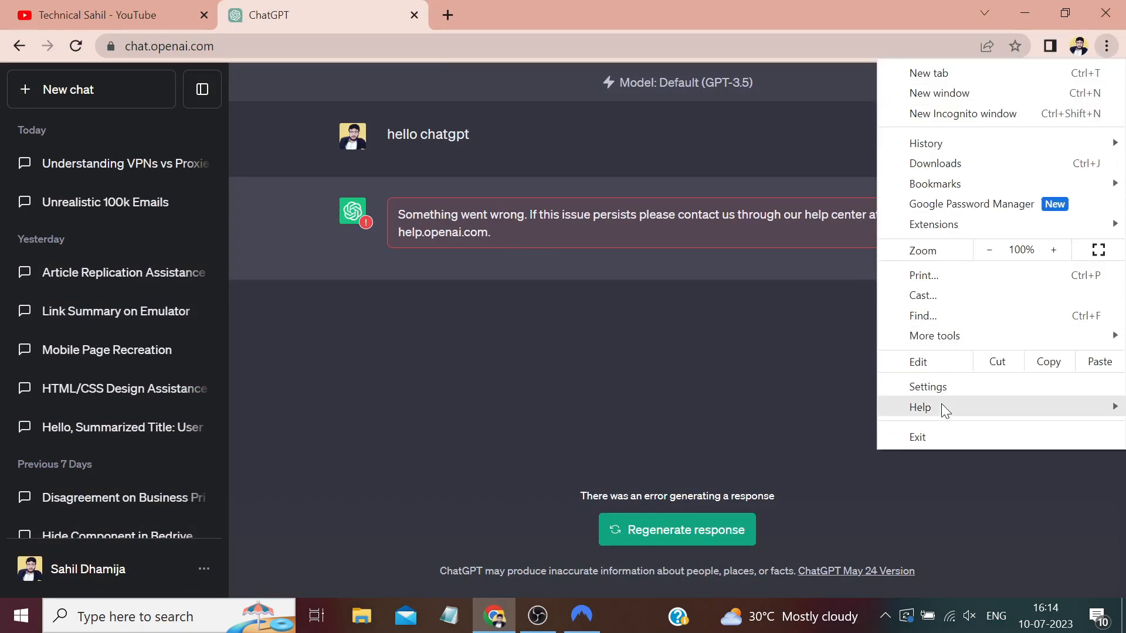
pyautogui.click(928, 387)
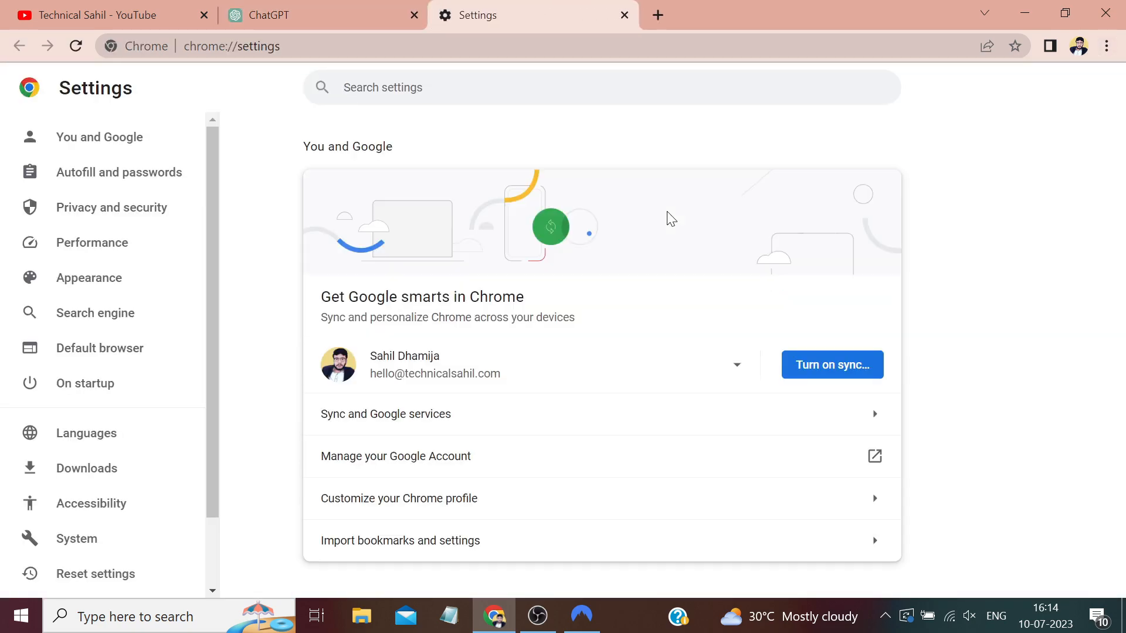
pyautogui.write('c')
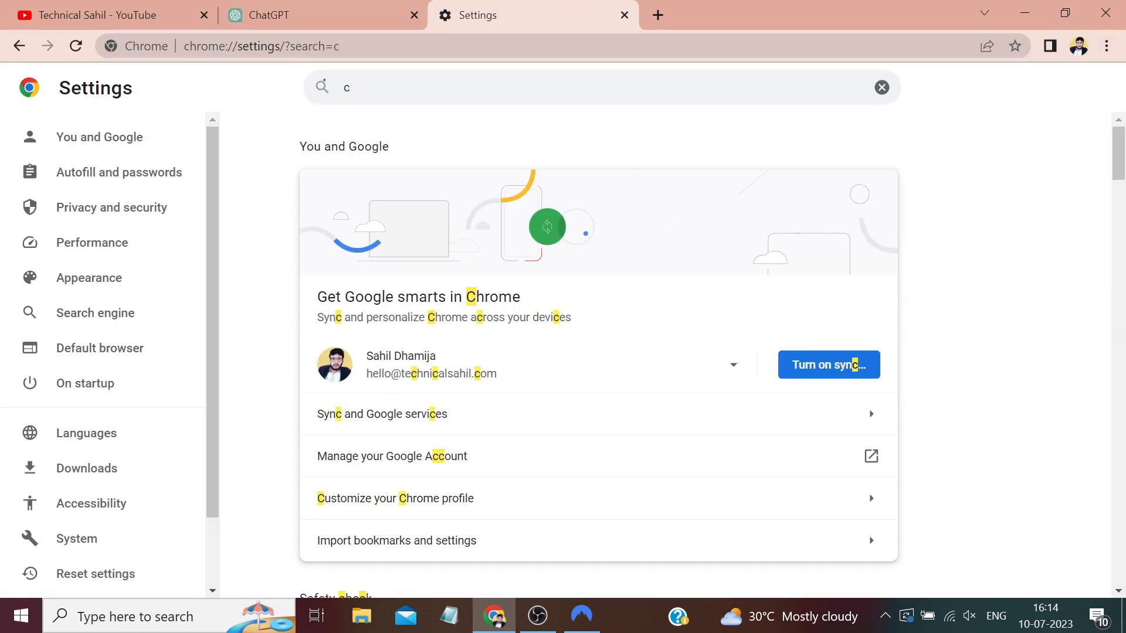
pyautogui.write('ache')
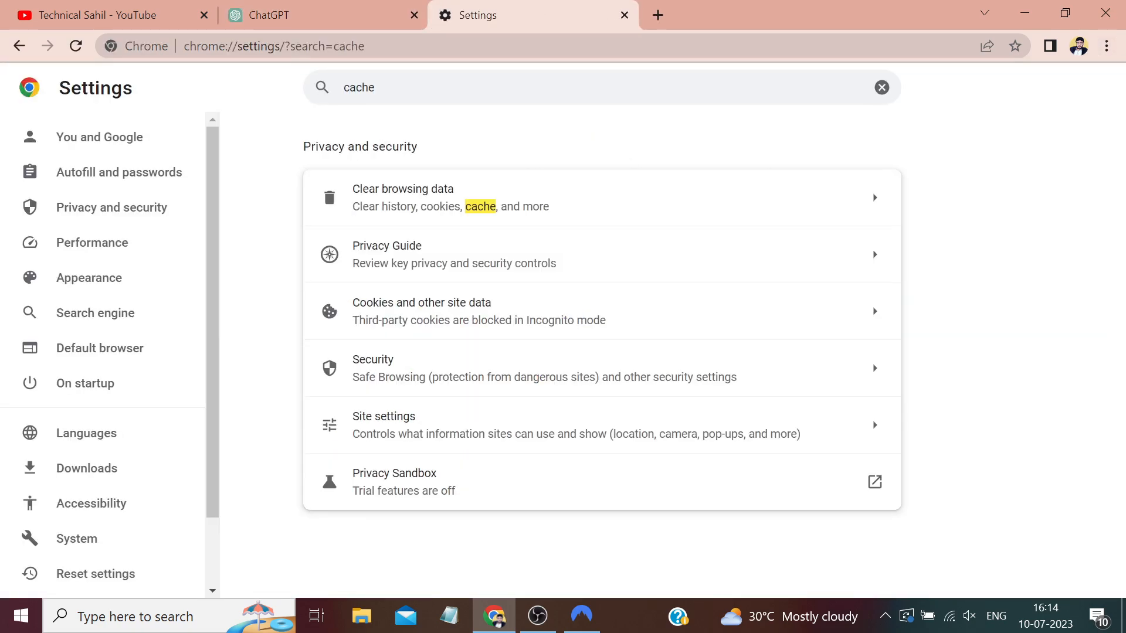
pyautogui.moveTo(462, 121)
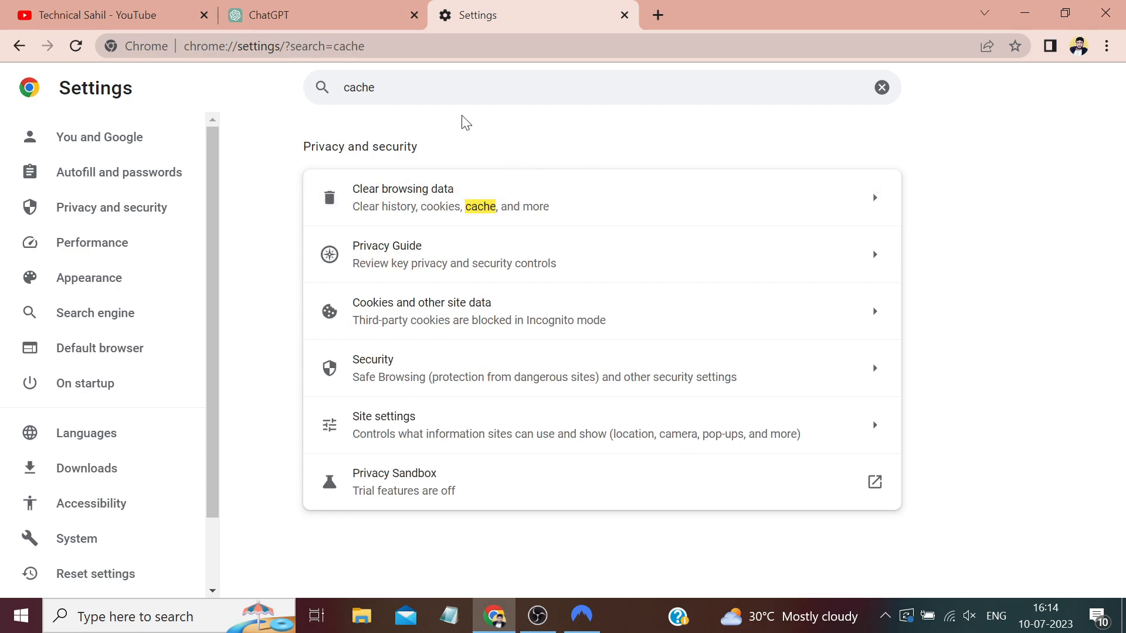
pyautogui.moveTo(580, 207)
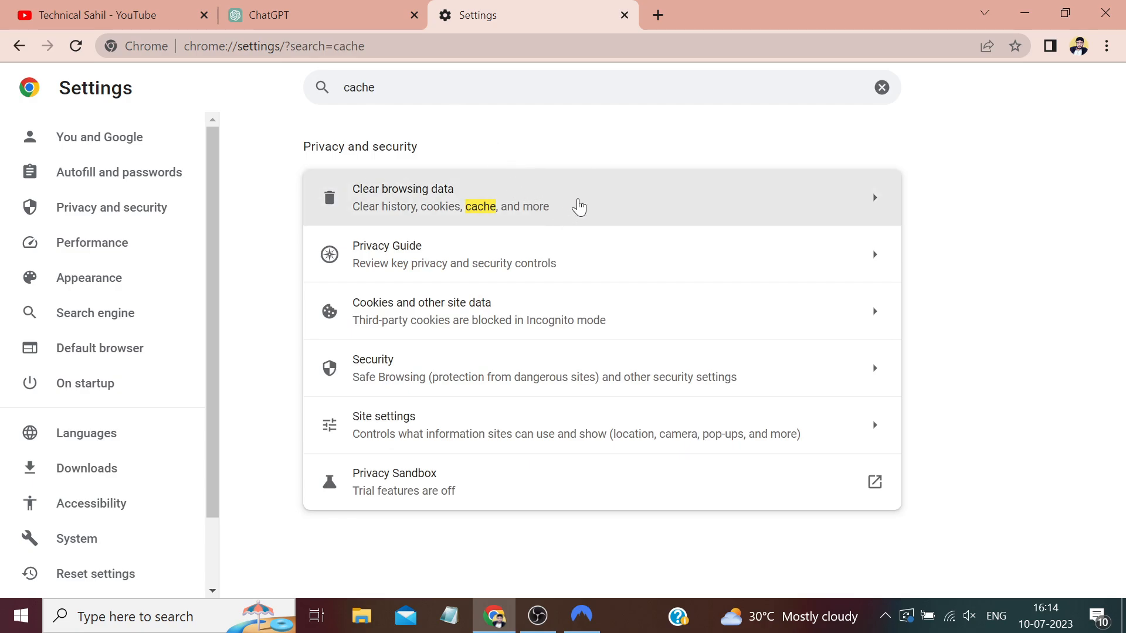
# - Clear Chrome's history, cookies and cached files for the Last hour time range
pyautogui.click(426, 197)
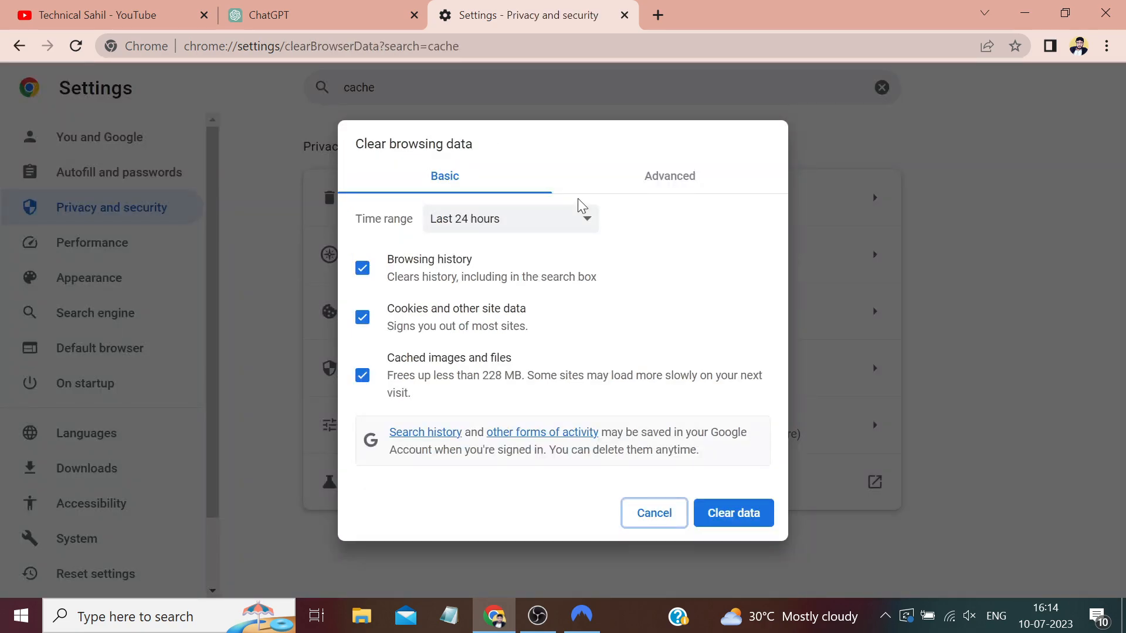
pyautogui.moveTo(509, 333)
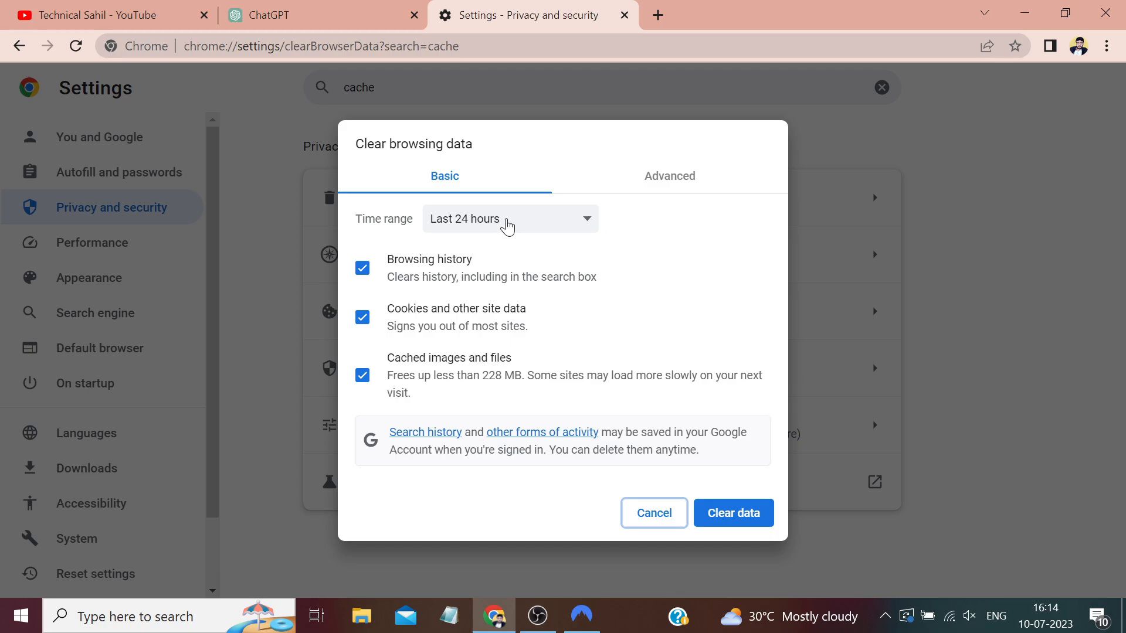
pyautogui.click(509, 219)
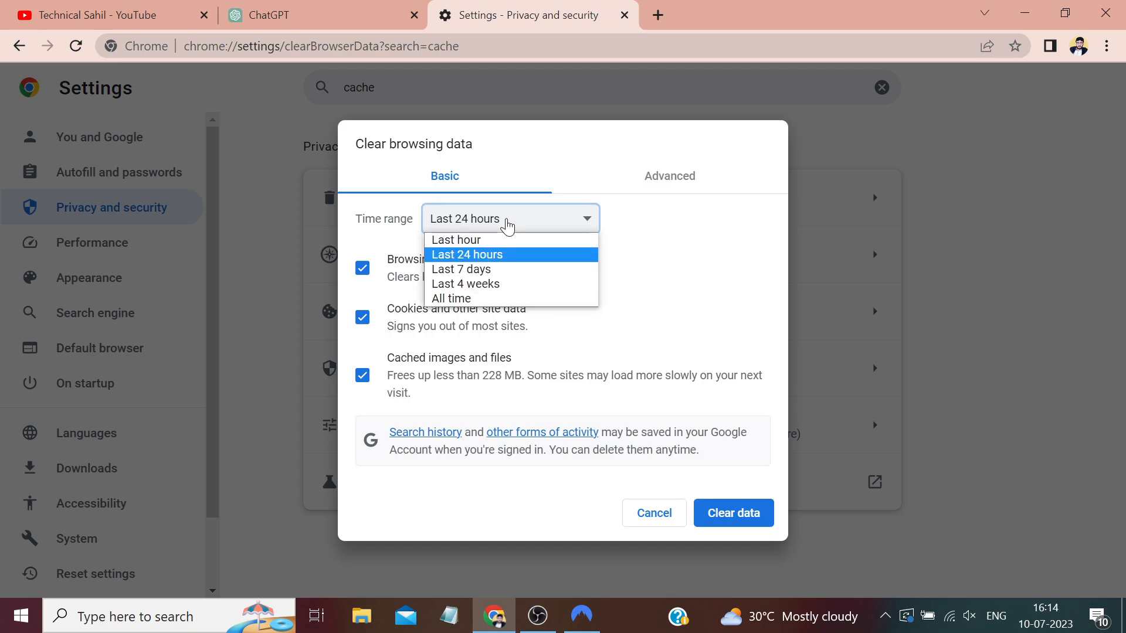
pyautogui.click(455, 239)
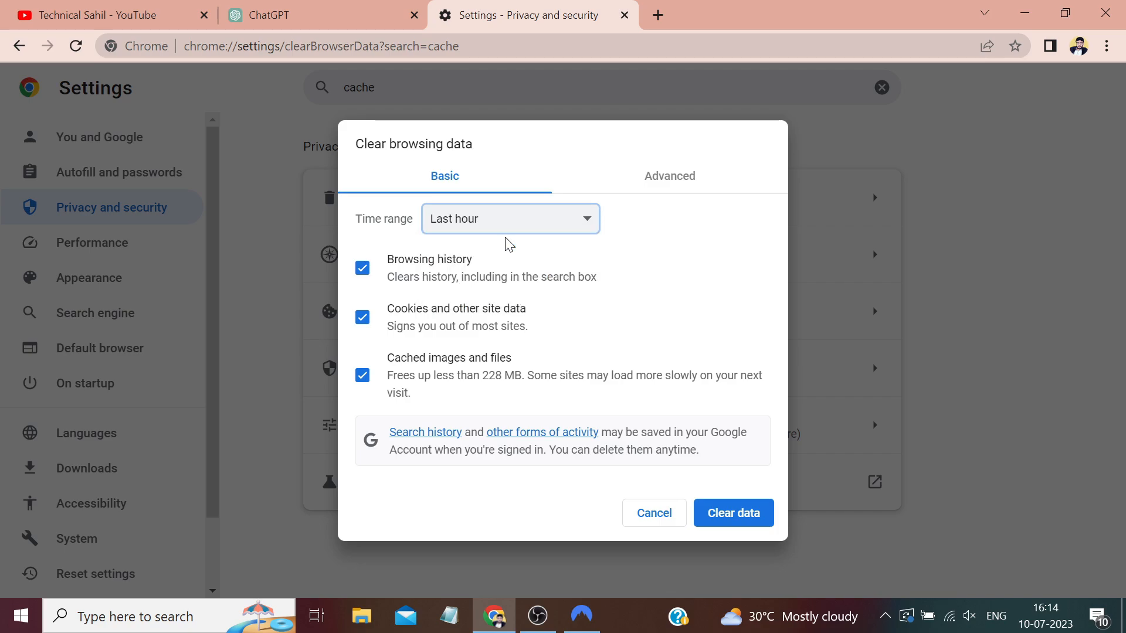
pyautogui.moveTo(500, 253)
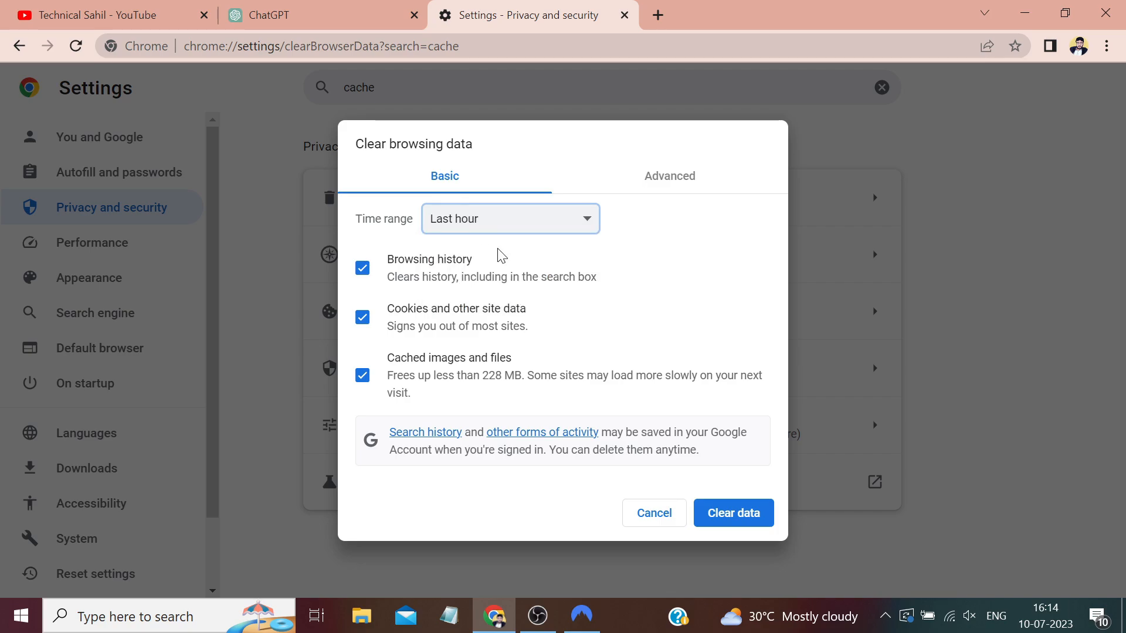
pyautogui.moveTo(529, 224)
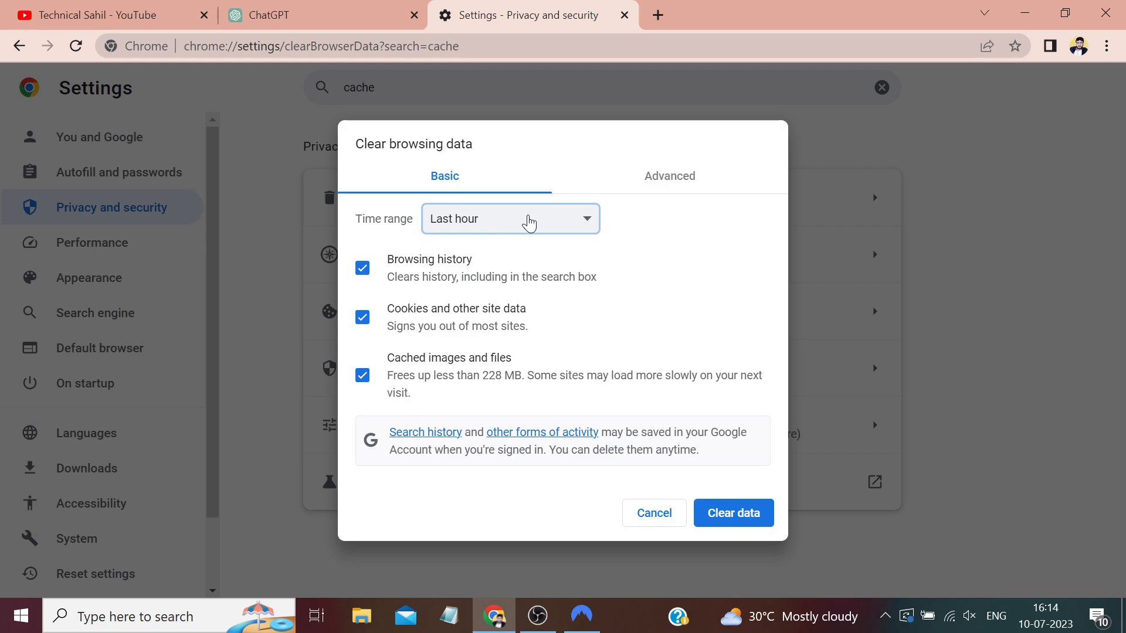
pyautogui.click(511, 218)
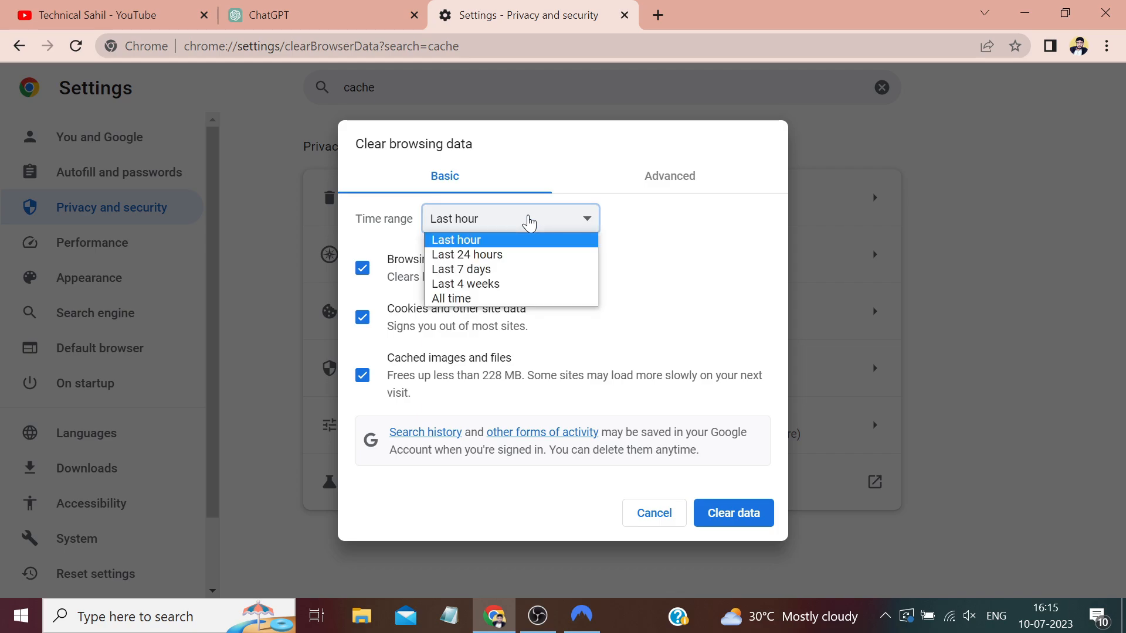
pyautogui.moveTo(515, 299)
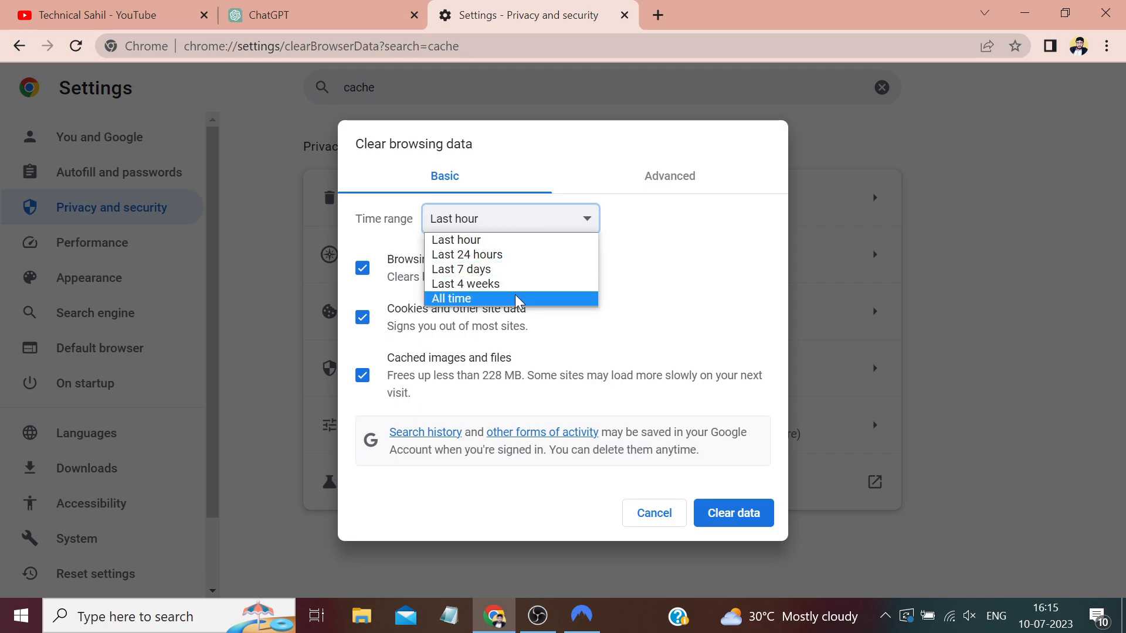
pyautogui.click(509, 218)
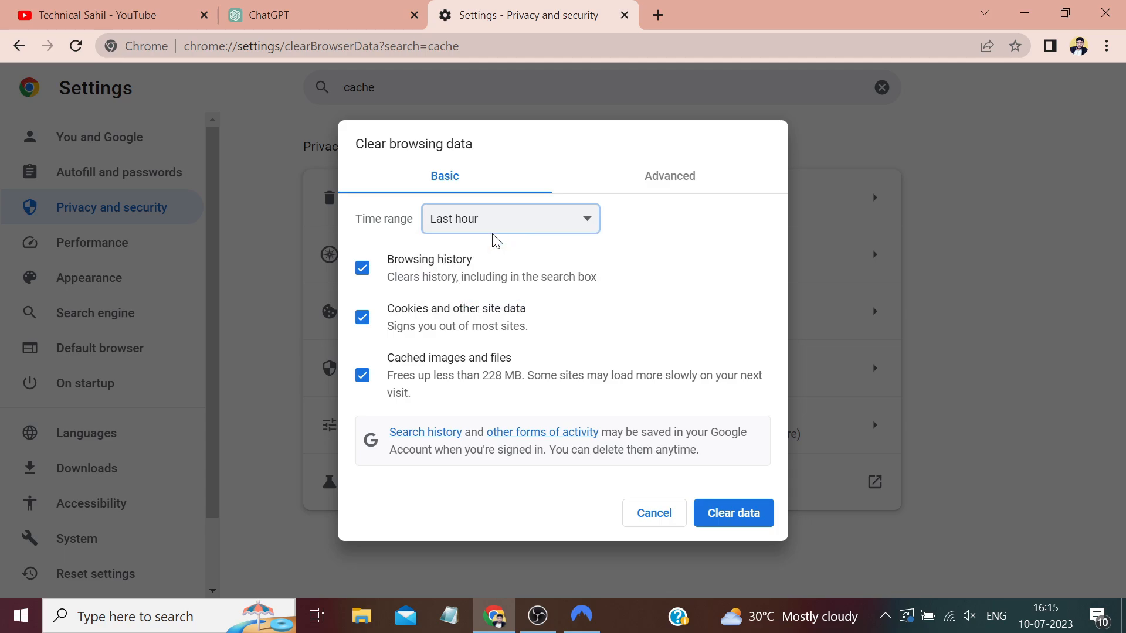
pyautogui.moveTo(488, 222)
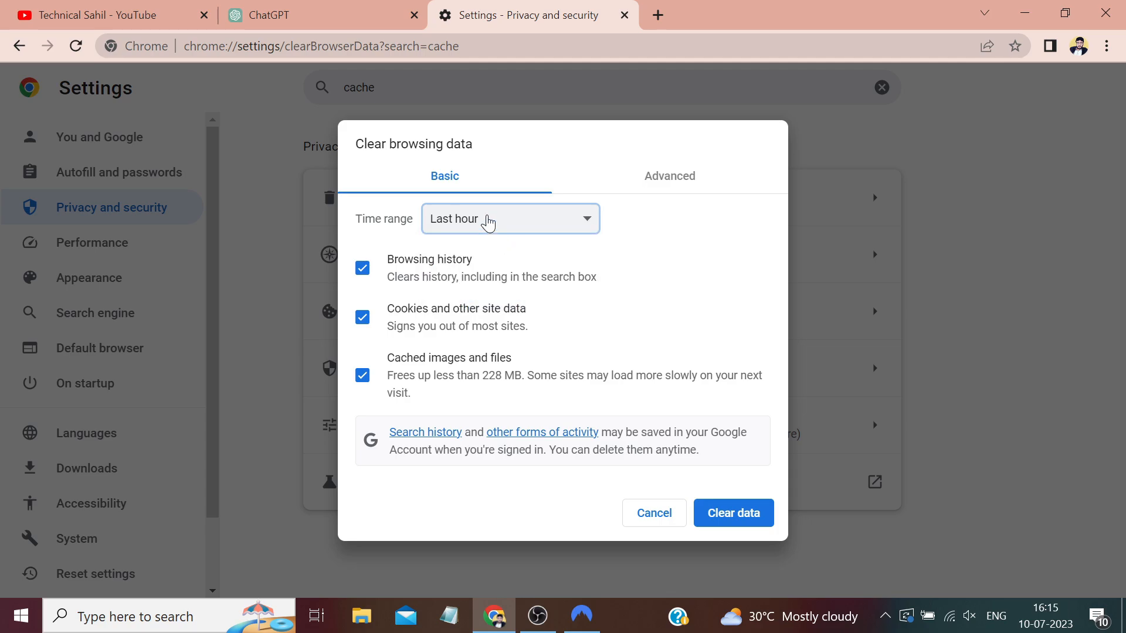
pyautogui.moveTo(647, 400)
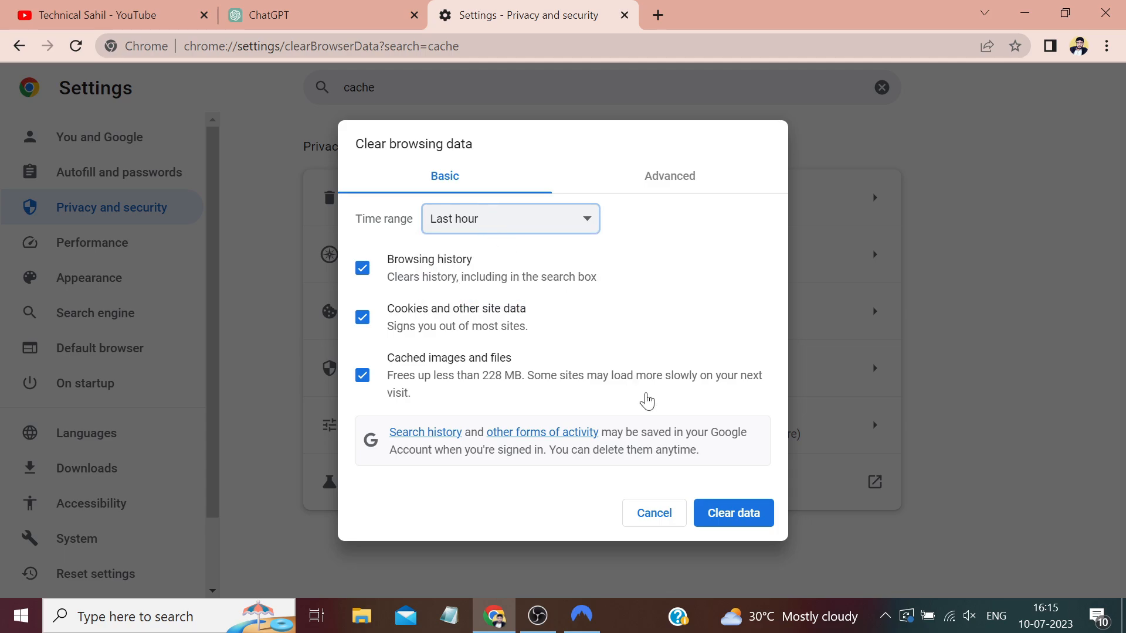
pyautogui.moveTo(711, 490)
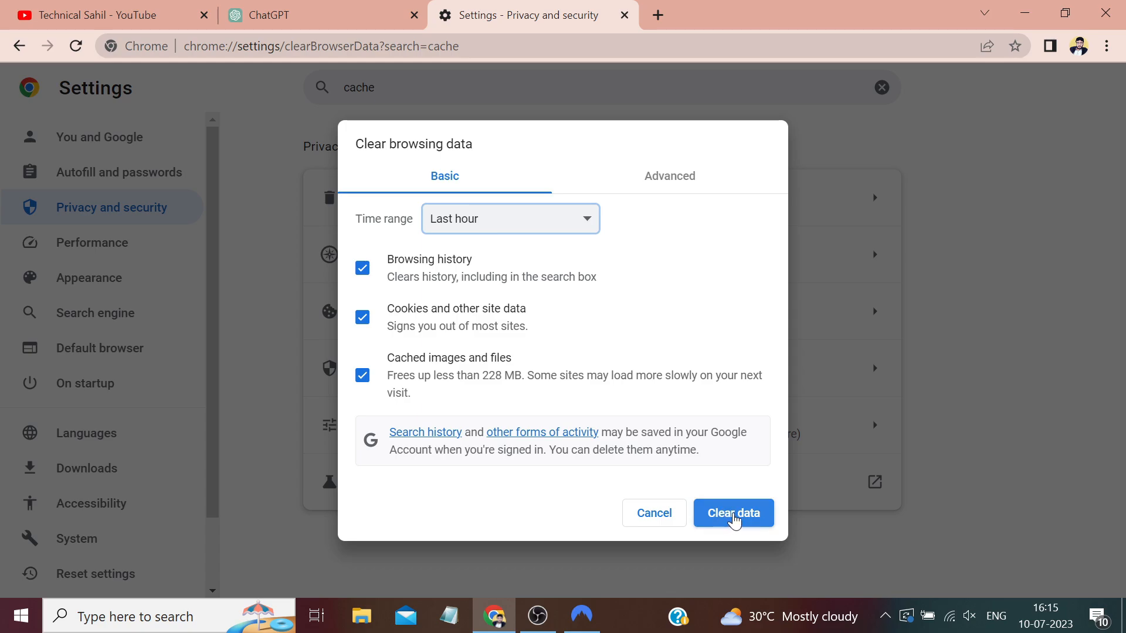
pyautogui.click(733, 514)
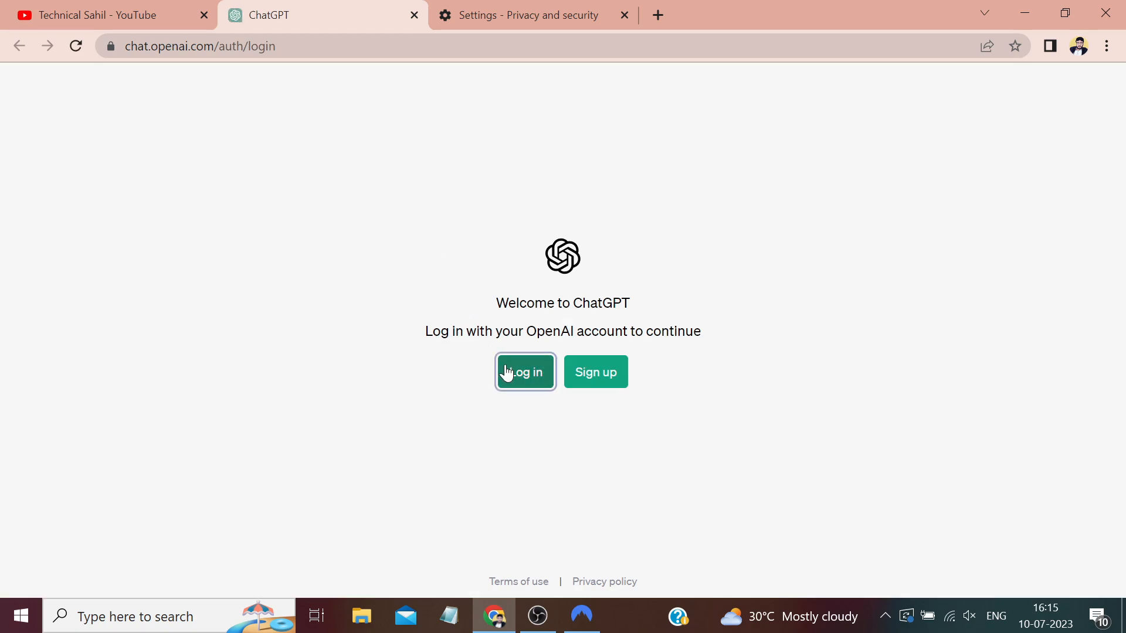
# - Log back into ChatGPT through Continue with Google using the saved account
pyautogui.click(526, 372)
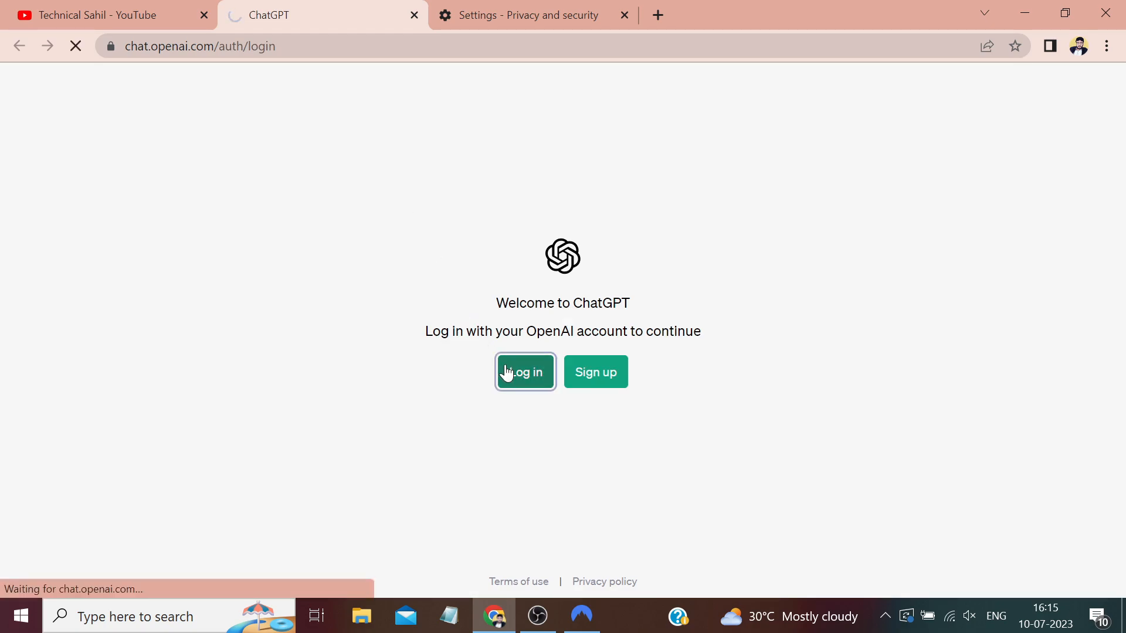
pyautogui.click(526, 372)
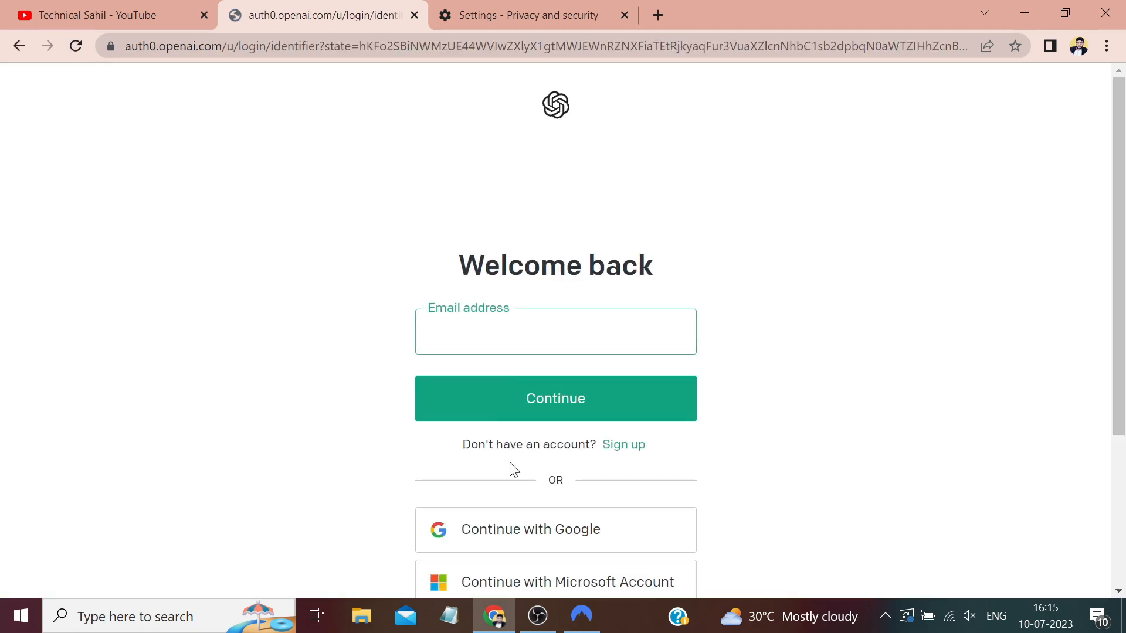
pyautogui.moveTo(532, 528)
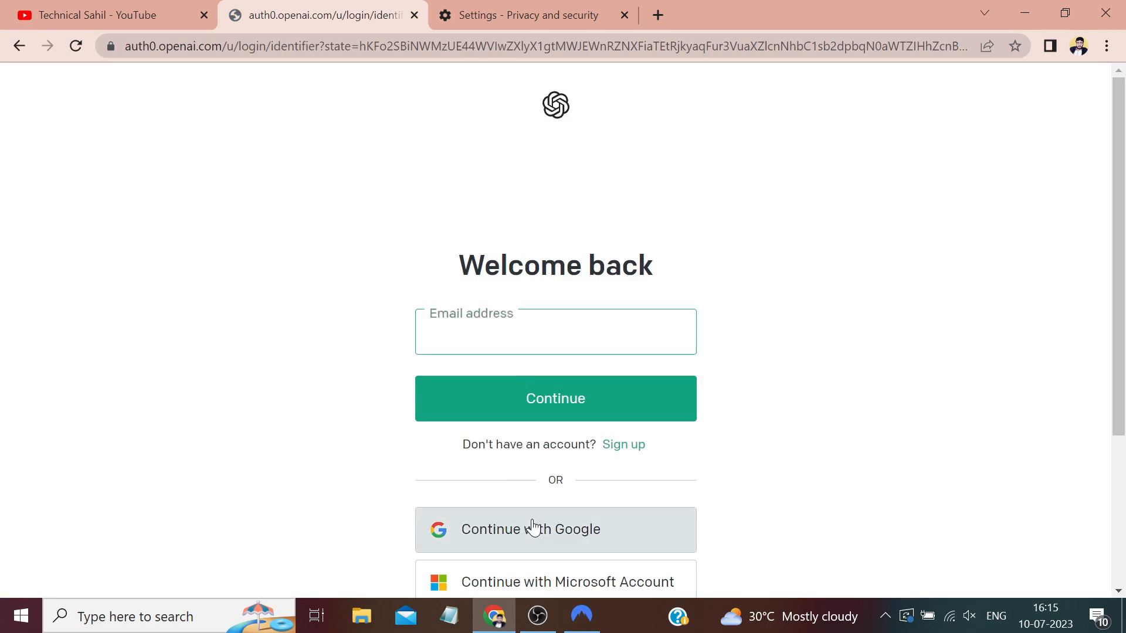
pyautogui.click(531, 529)
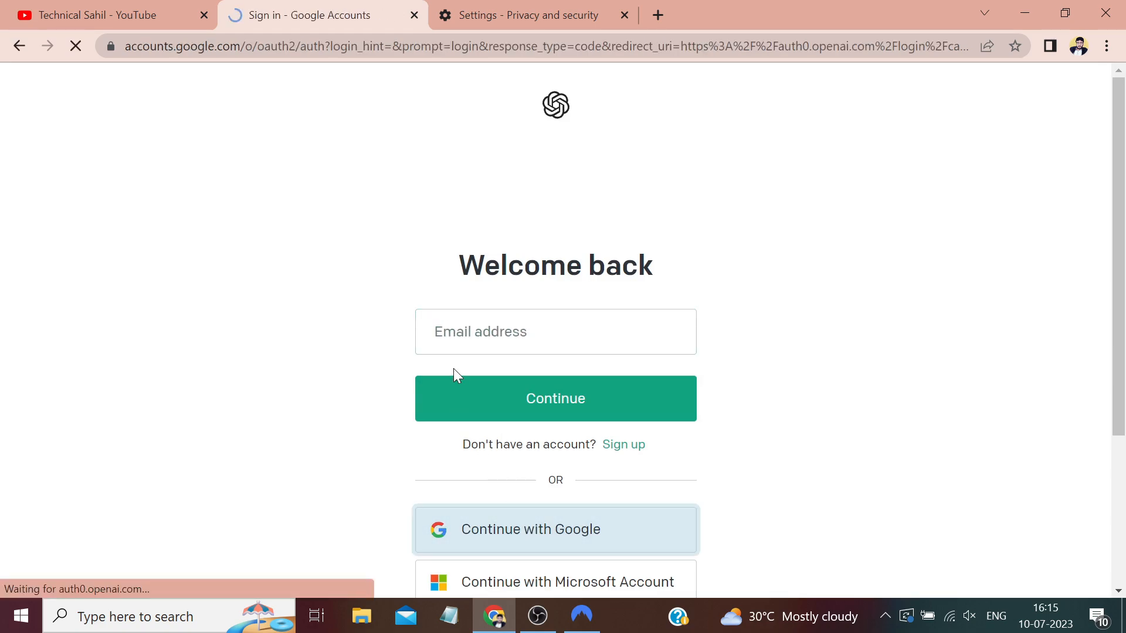
pyautogui.click(556, 529)
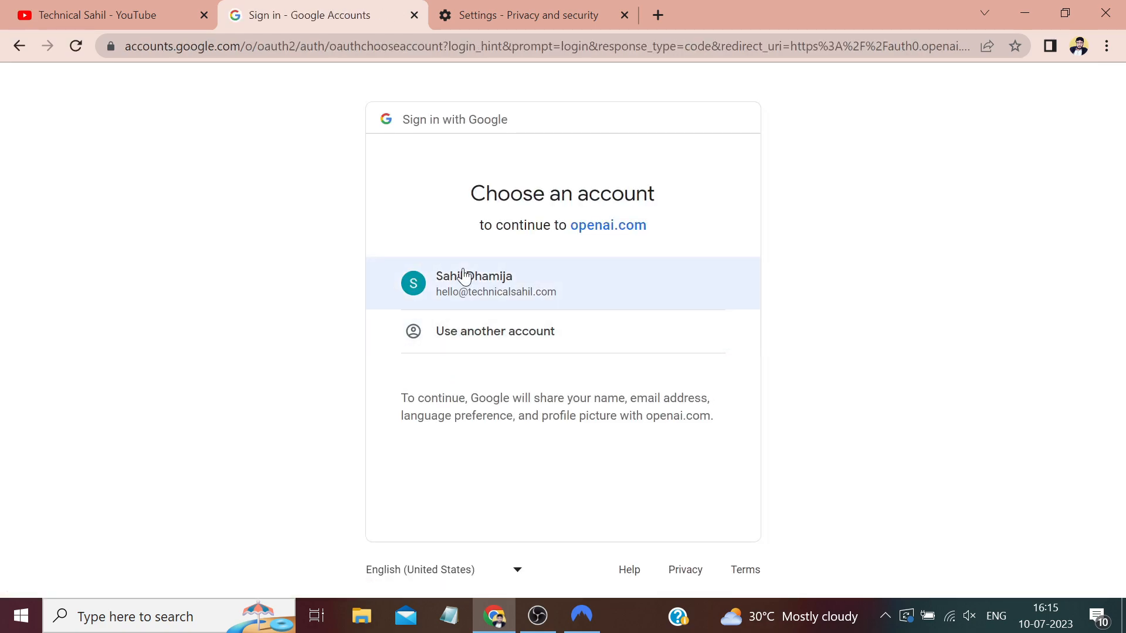
pyautogui.click(495, 283)
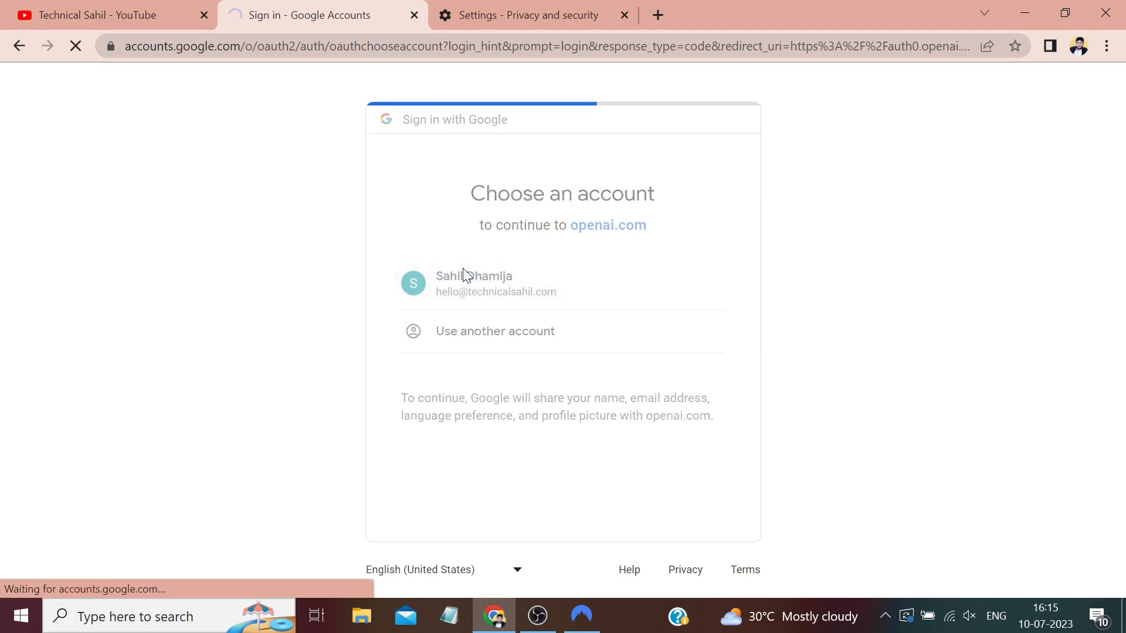
pyautogui.click(474, 284)
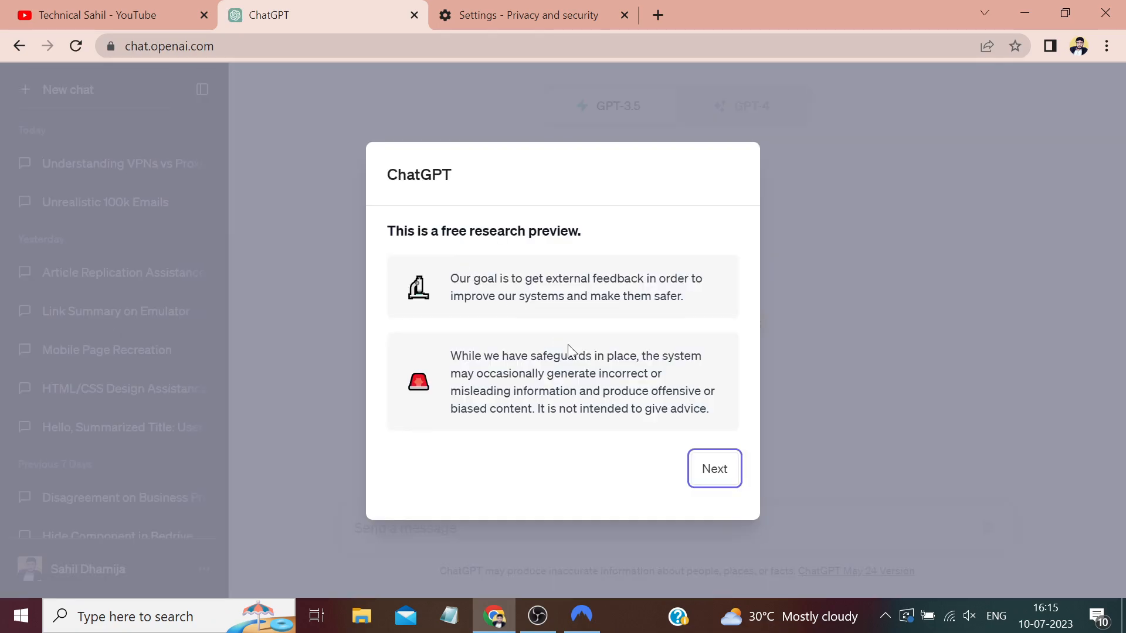
# - Dismiss the onboarding notices and send 'hello chatgpt' in a GPT-4 chat, getting a normal reply
pyautogui.click(714, 469)
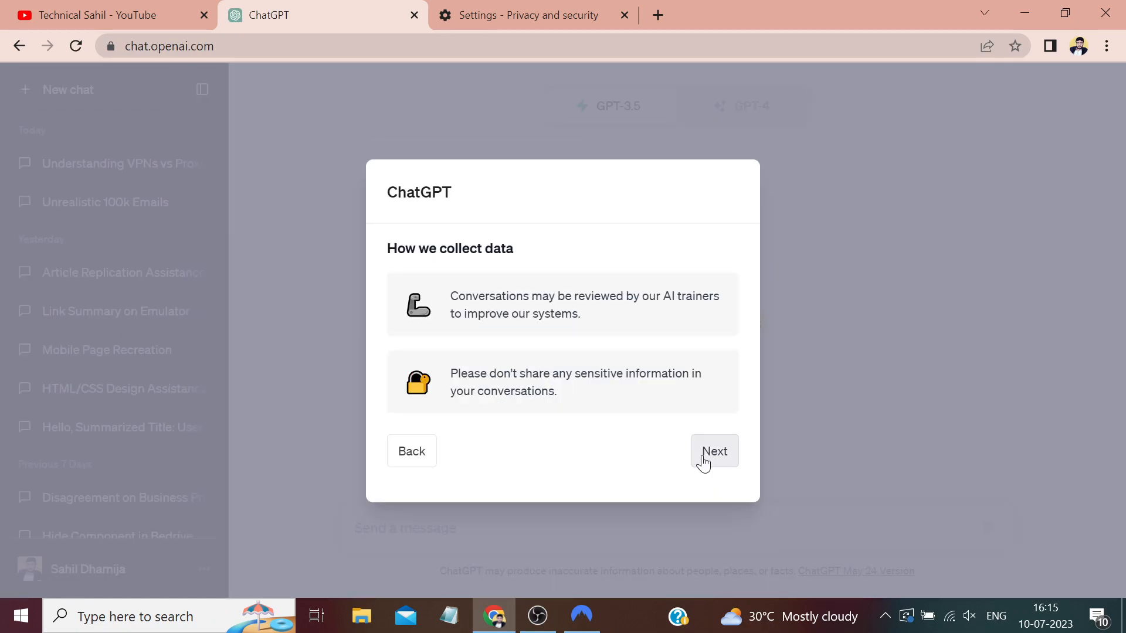
pyautogui.click(715, 452)
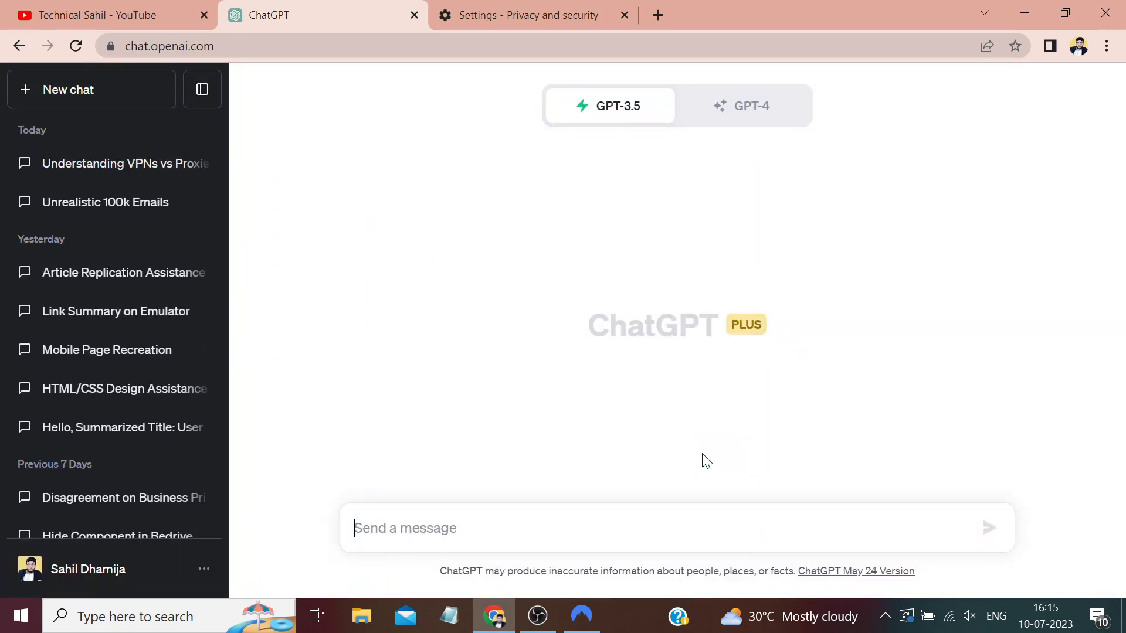
pyautogui.click(751, 106)
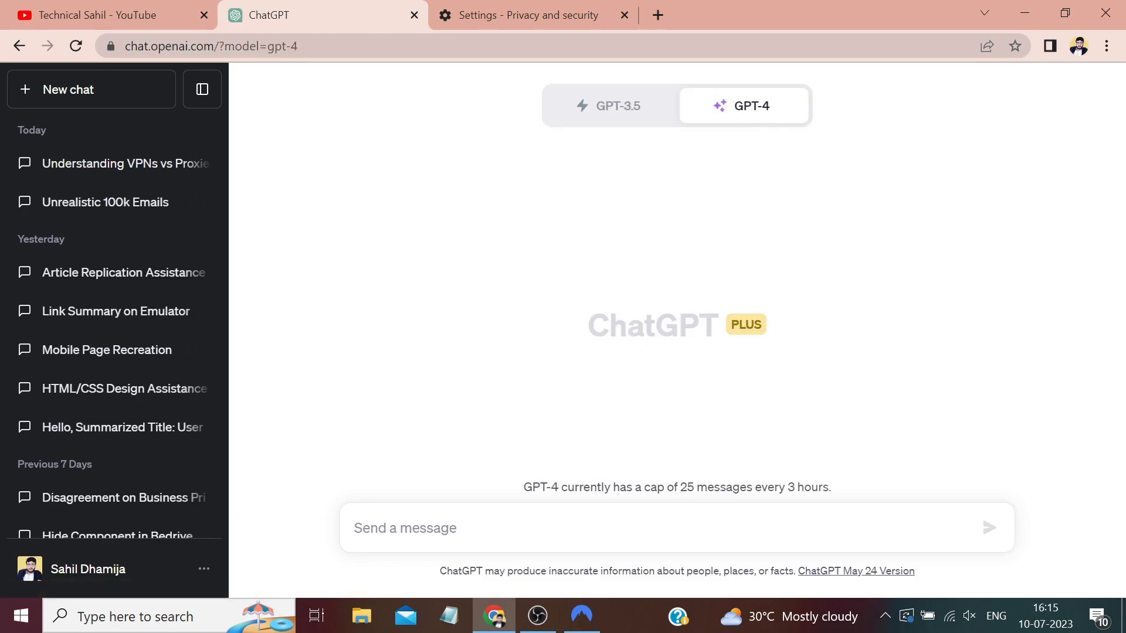
pyautogui.write('hello chat')
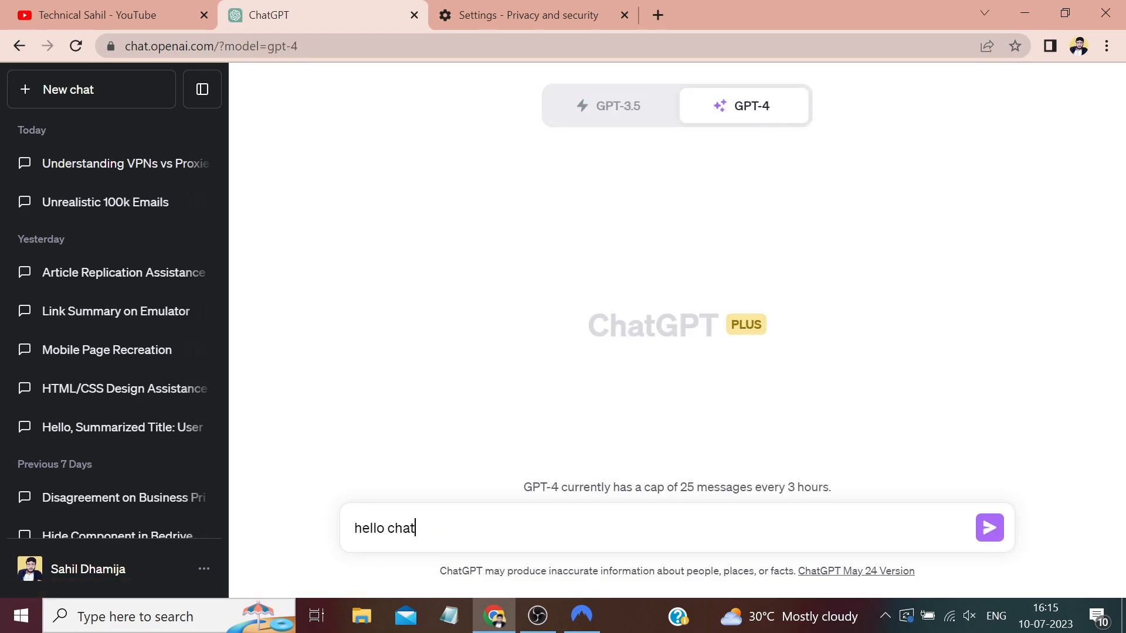
pyautogui.click(990, 527)
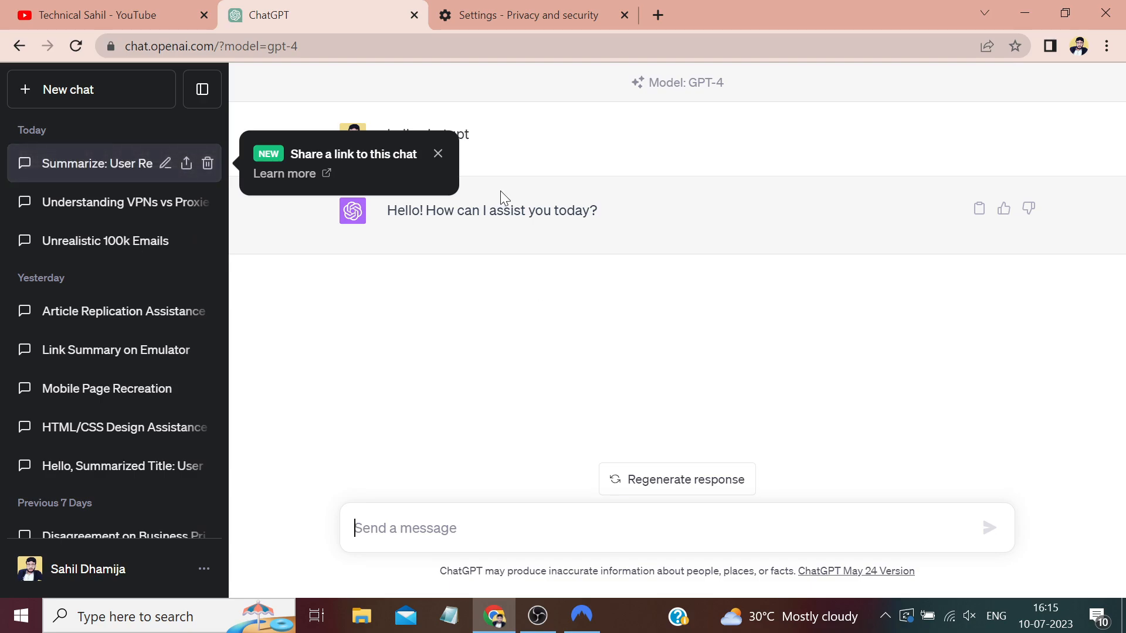
# - Send 'write a 500 words article "What is ChatGPT?"' and read through the fully generated article
pyautogui.click(439, 153)
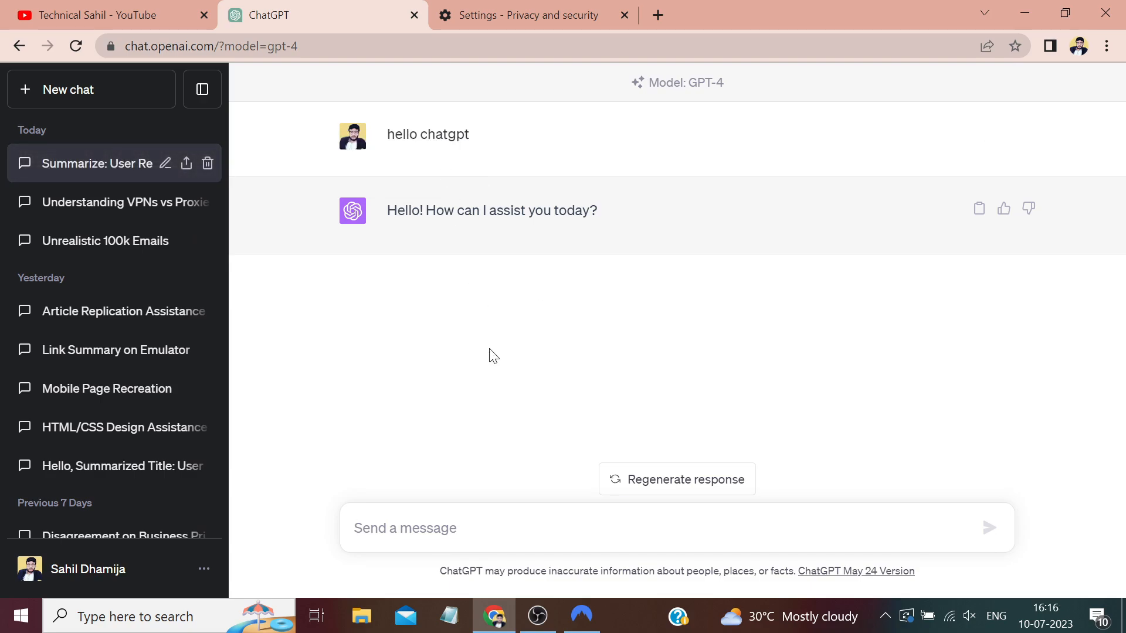
pyautogui.write('w')
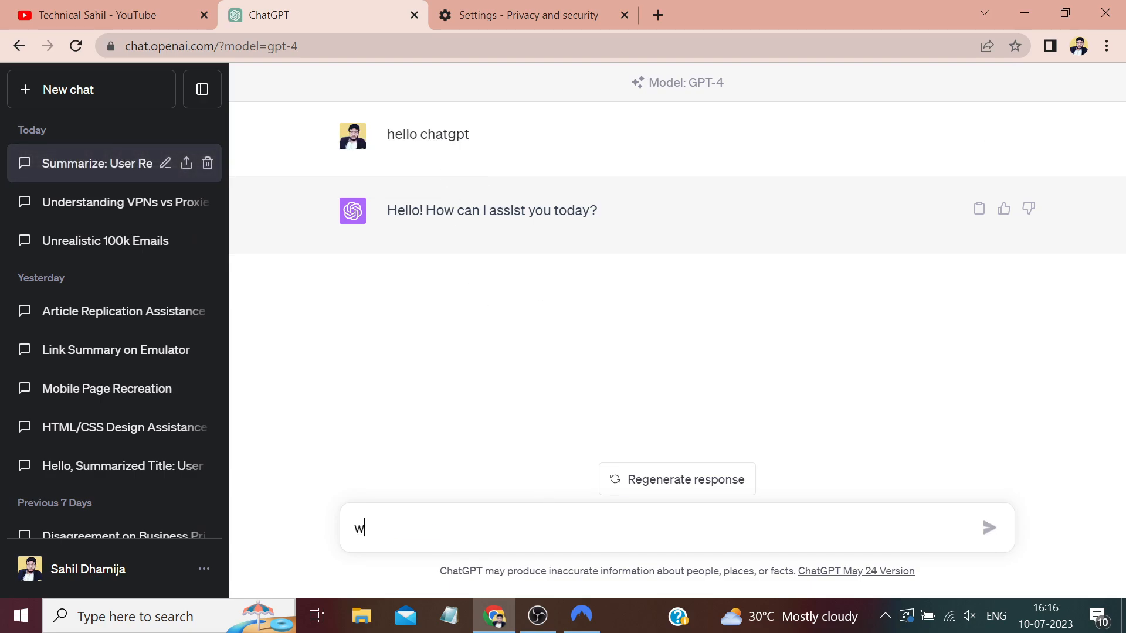
pyautogui.write('rite a')
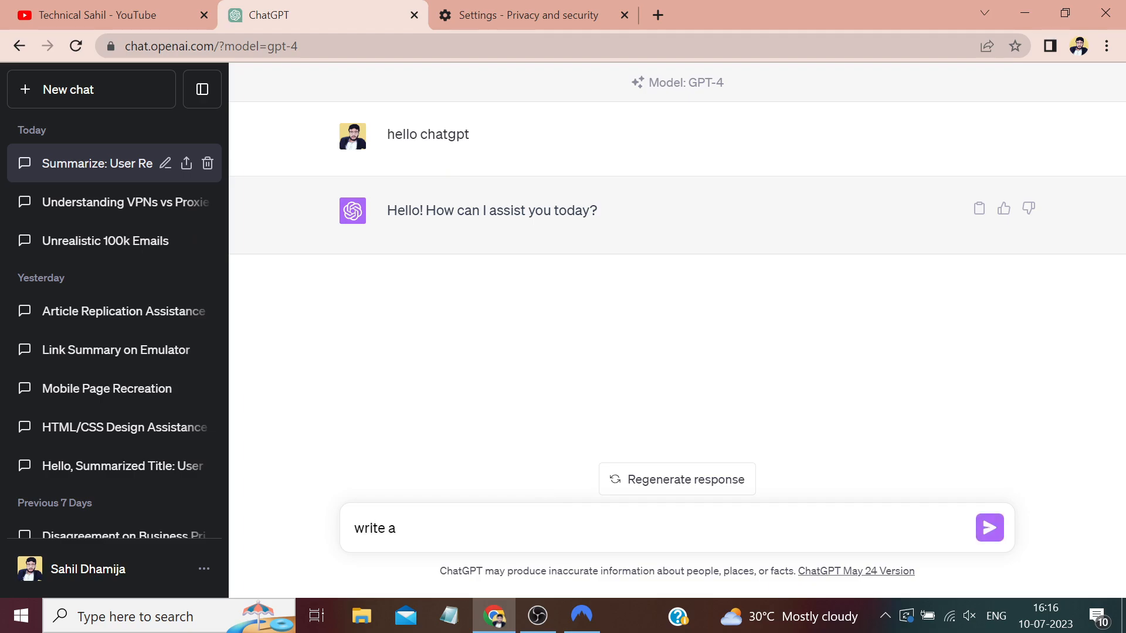
pyautogui.write('500 words')
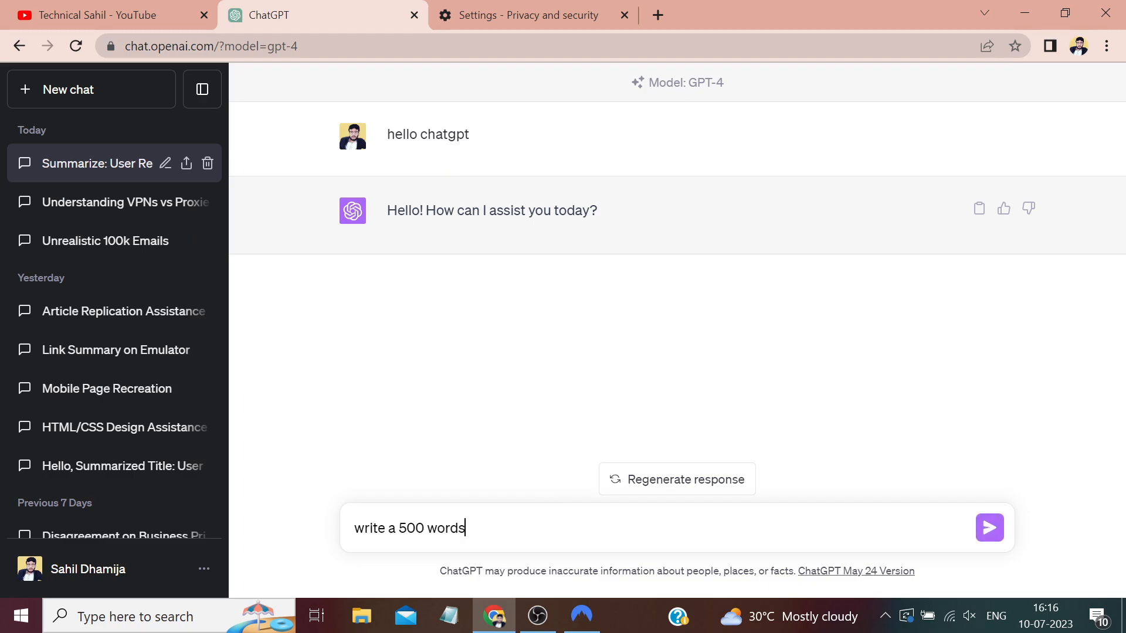
pyautogui.write('article on "')
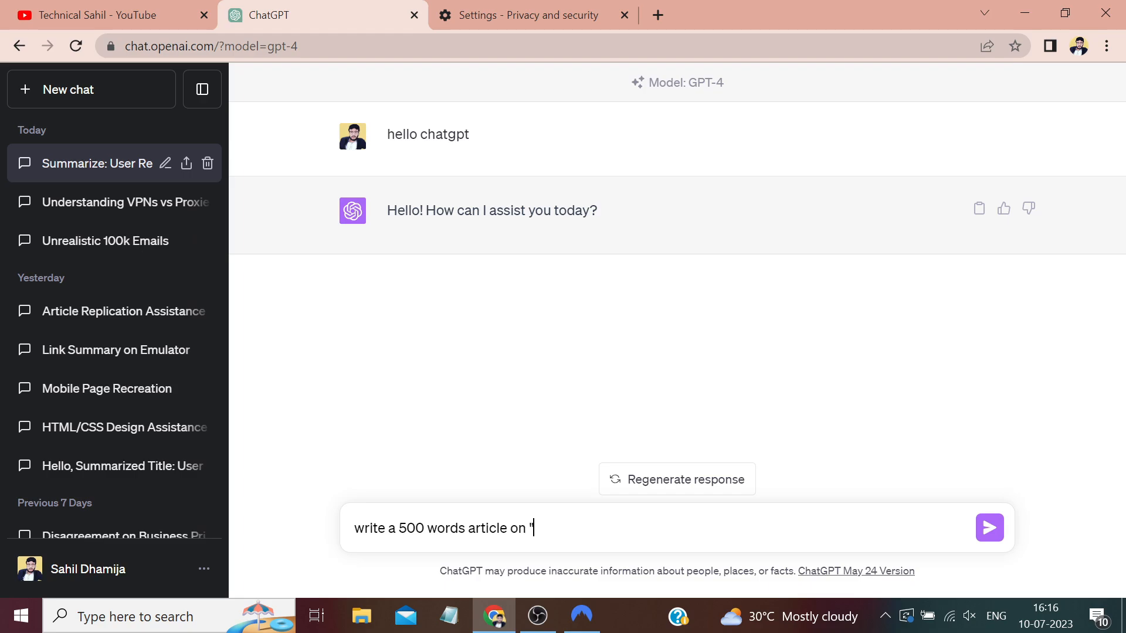
pyautogui.write('What is')
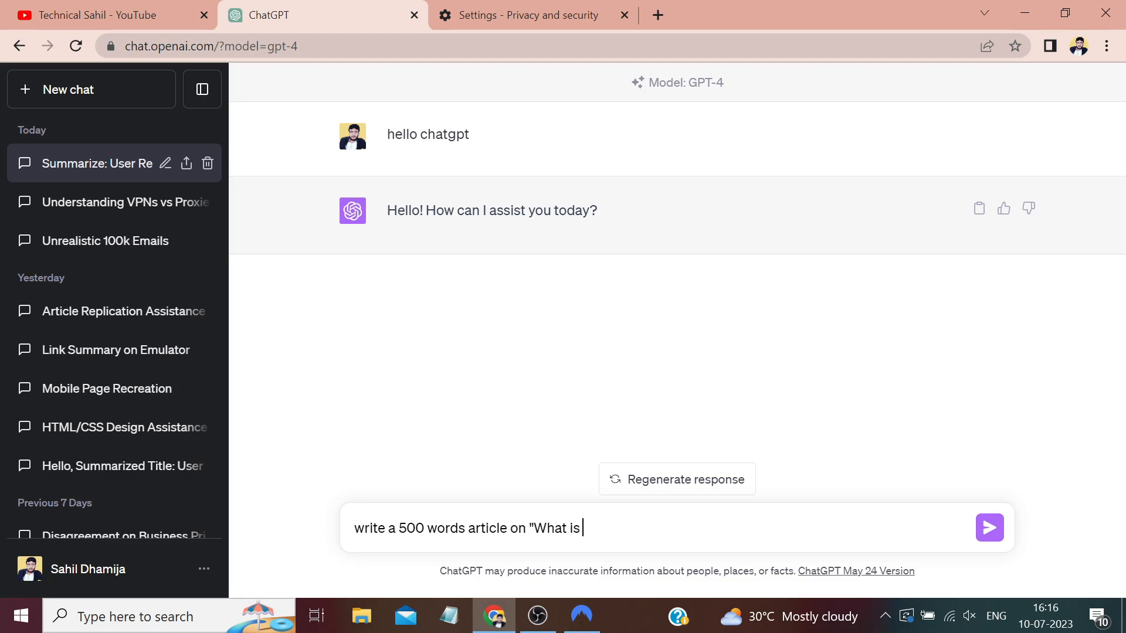
pyautogui.write('ChatGPT')
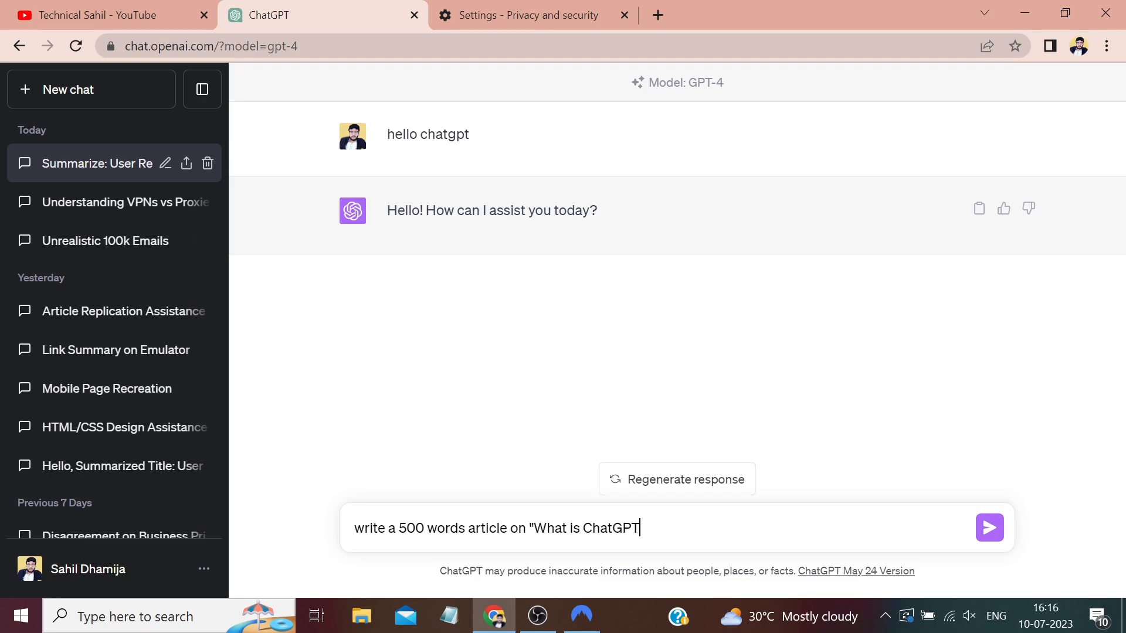
pyautogui.write('?"')
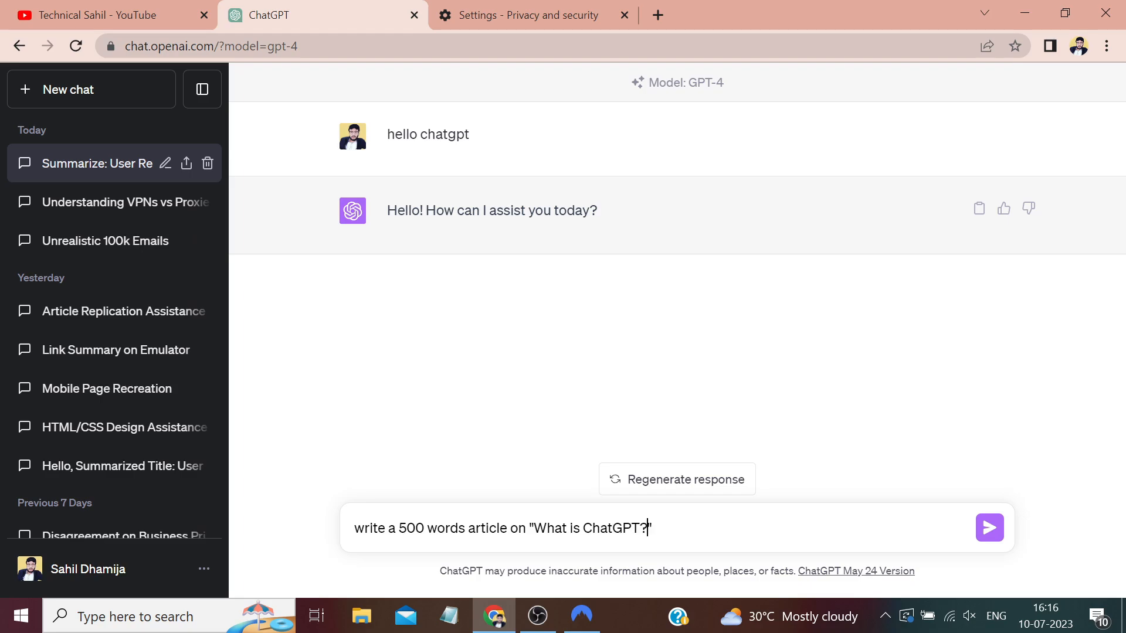
pyautogui.click(990, 527)
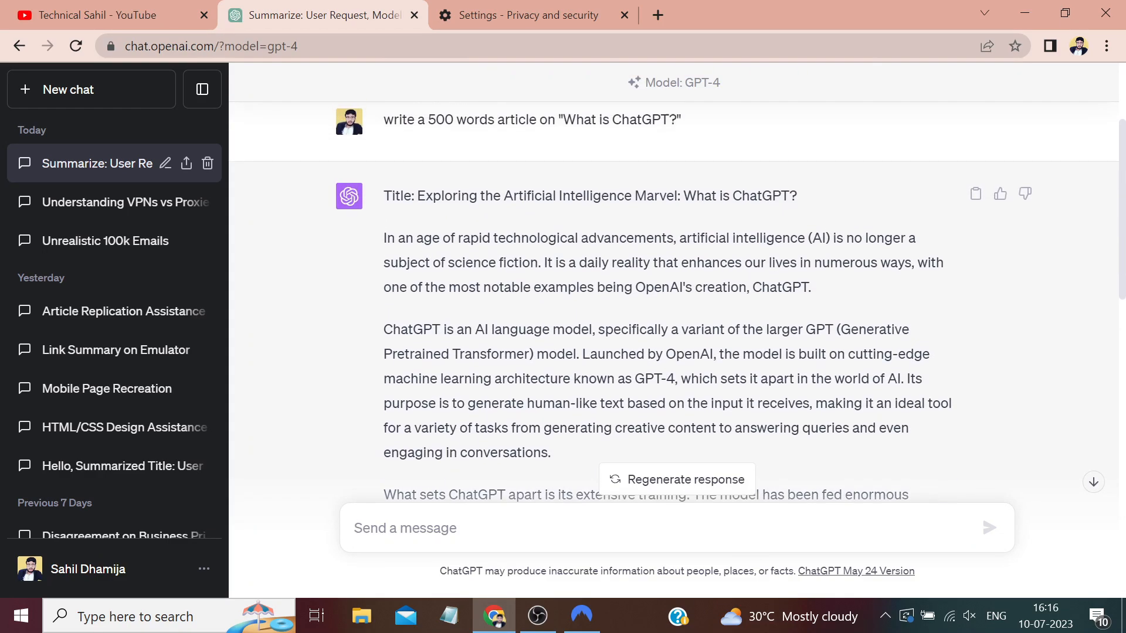
pyautogui.scroll(-3)
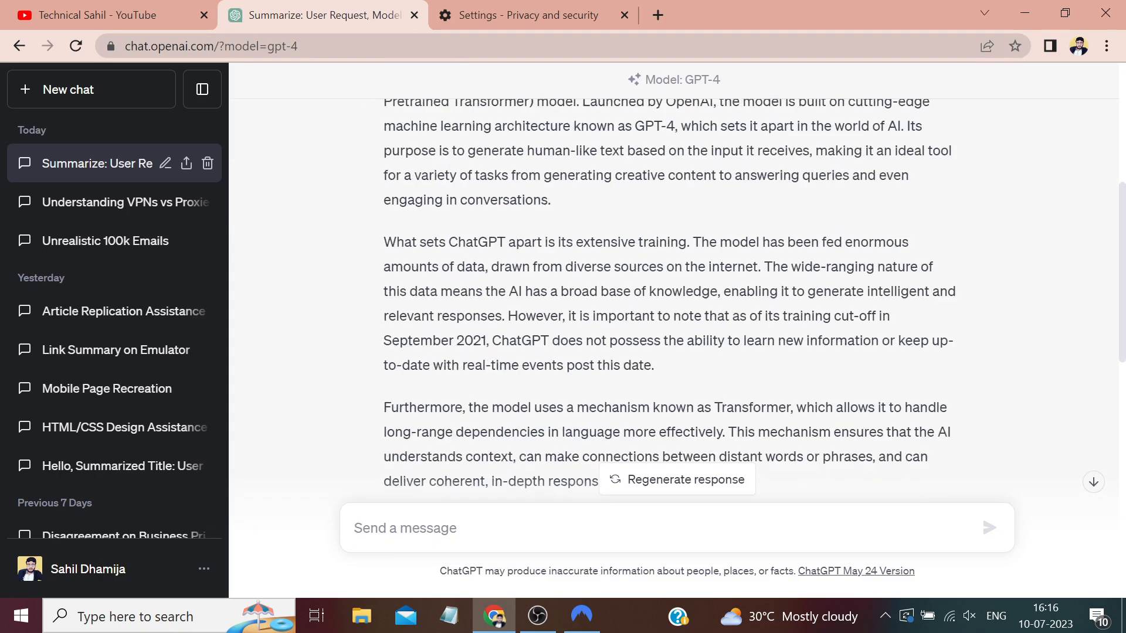
pyautogui.scroll(-3)
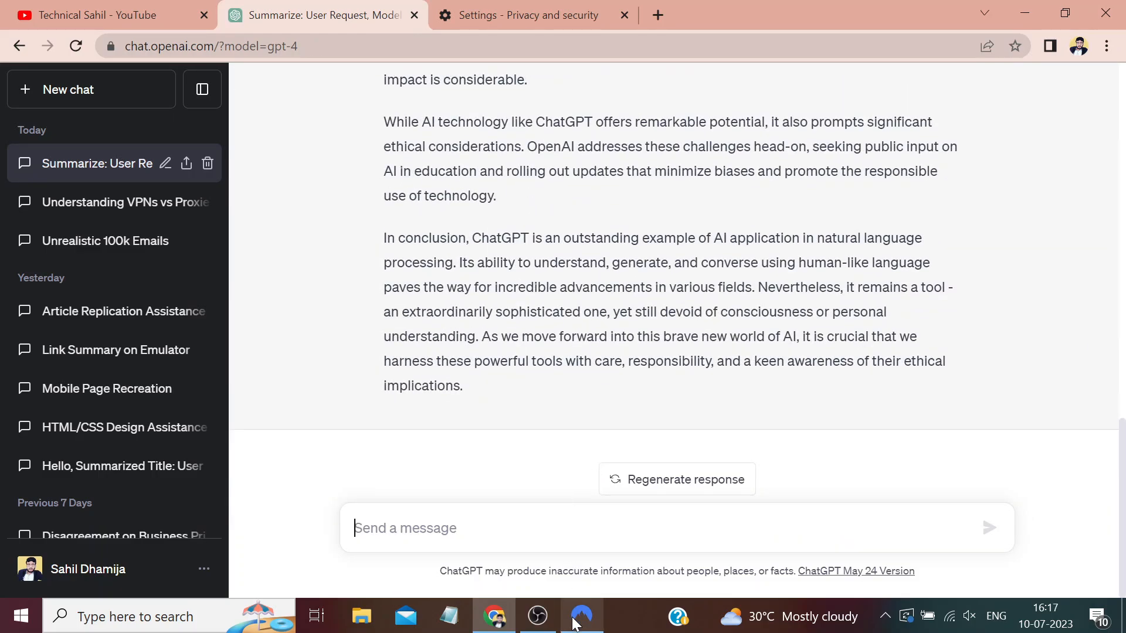
# - Connect NordVPN to a United States server from the quick-connect row
pyautogui.click(579, 617)
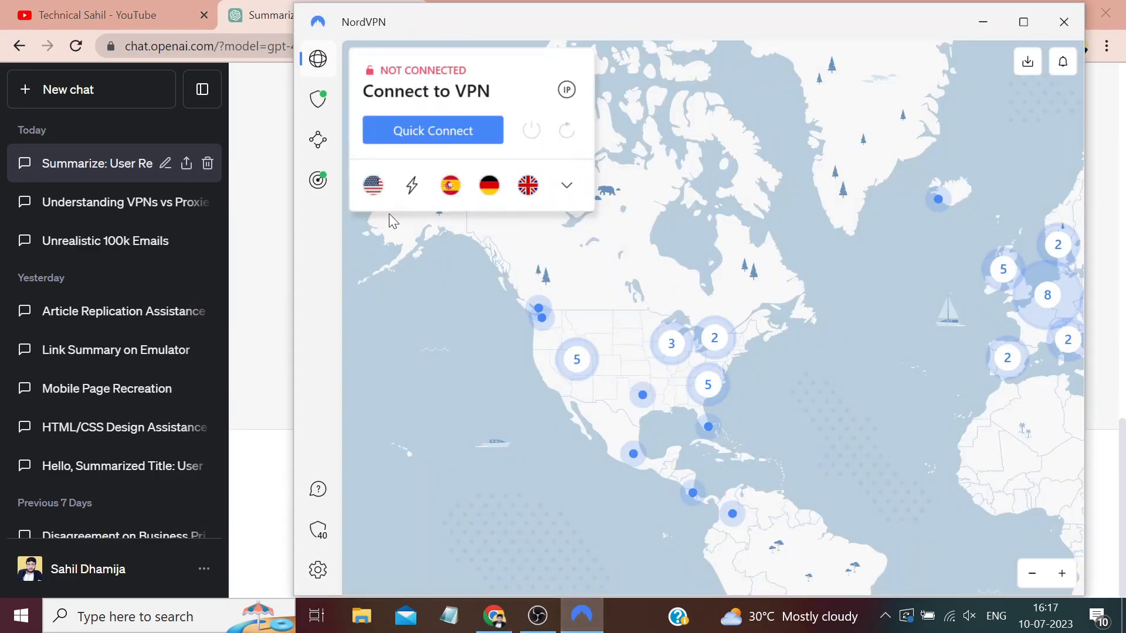
pyautogui.moveTo(373, 186)
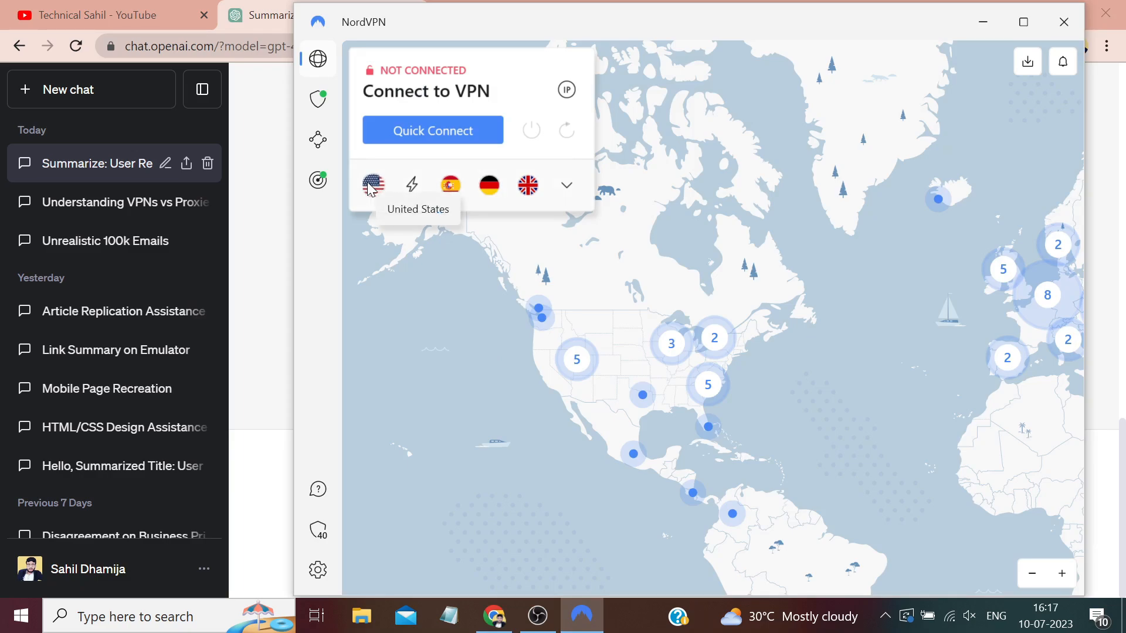
pyautogui.click(373, 184)
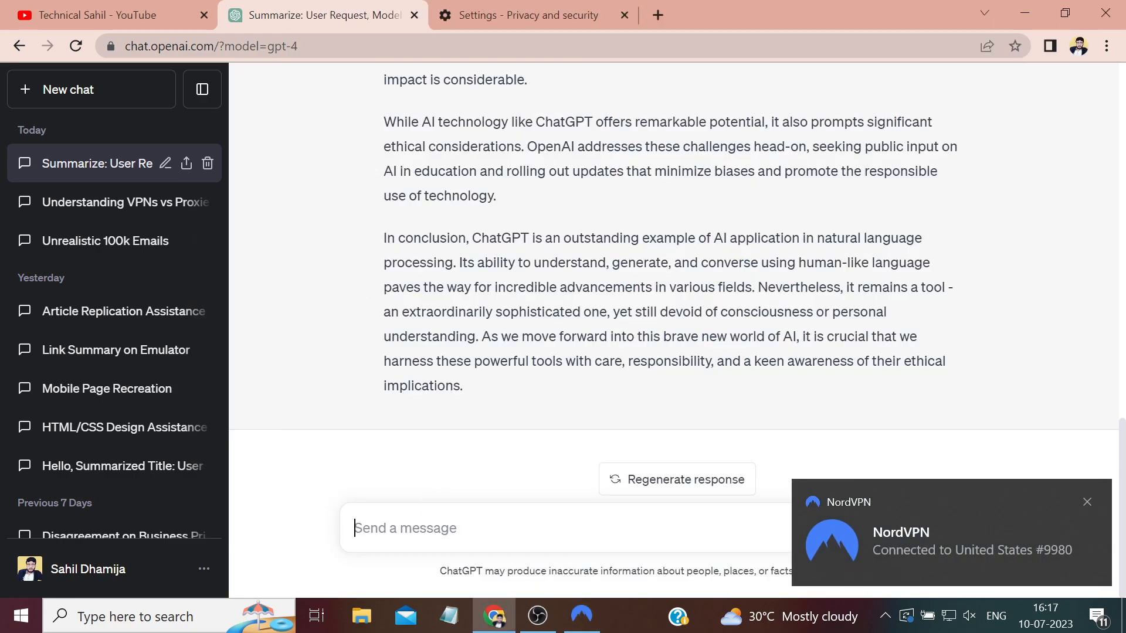
# - Send 'great, write some more on this same to...' which errors out, then disconnect NordVPN
pyautogui.write('great')
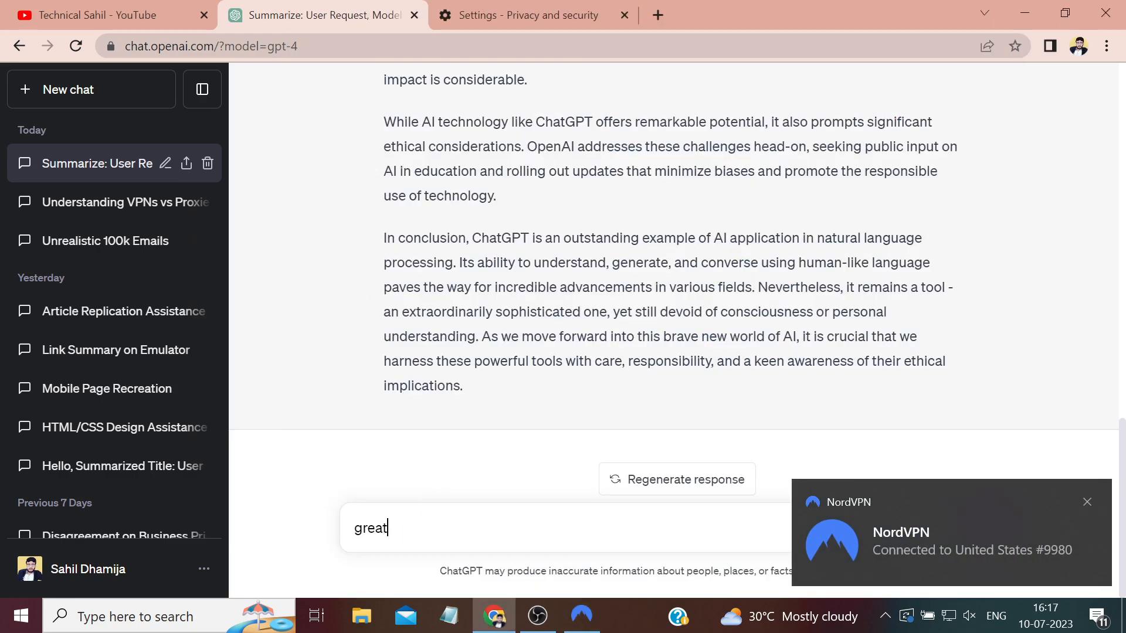
pyautogui.write(', write s')
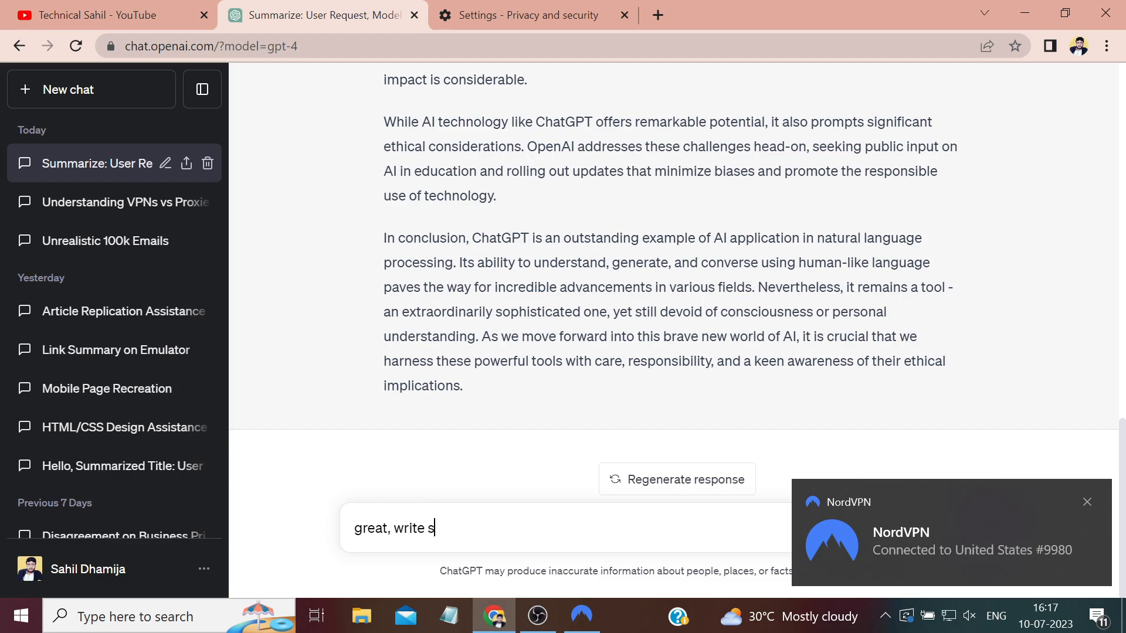
pyautogui.write('ome more')
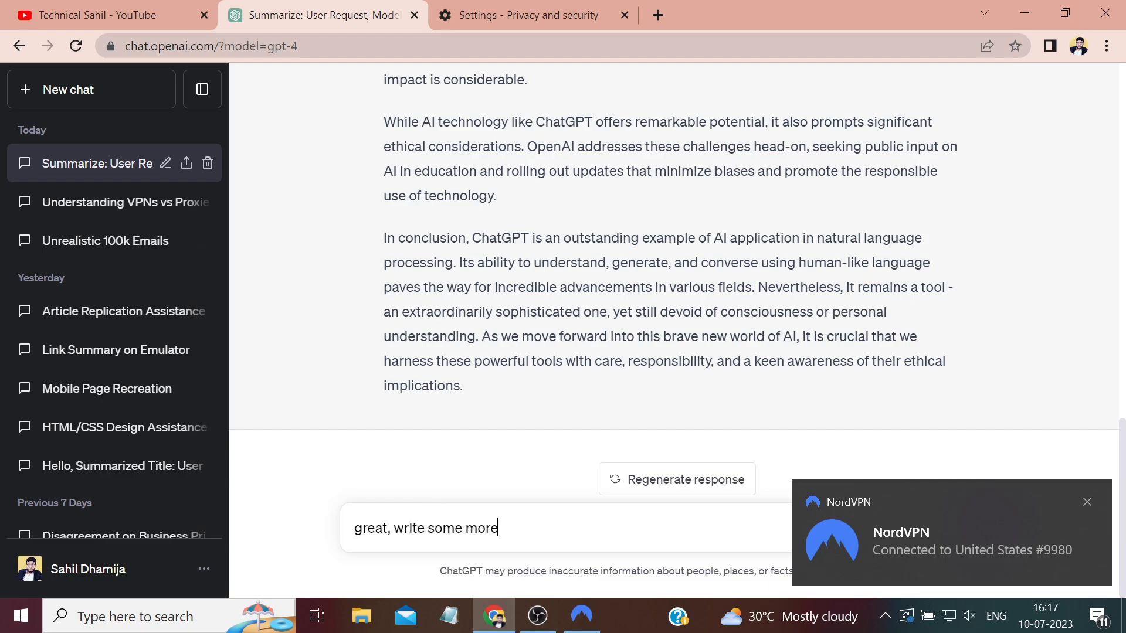
pyautogui.write('on h')
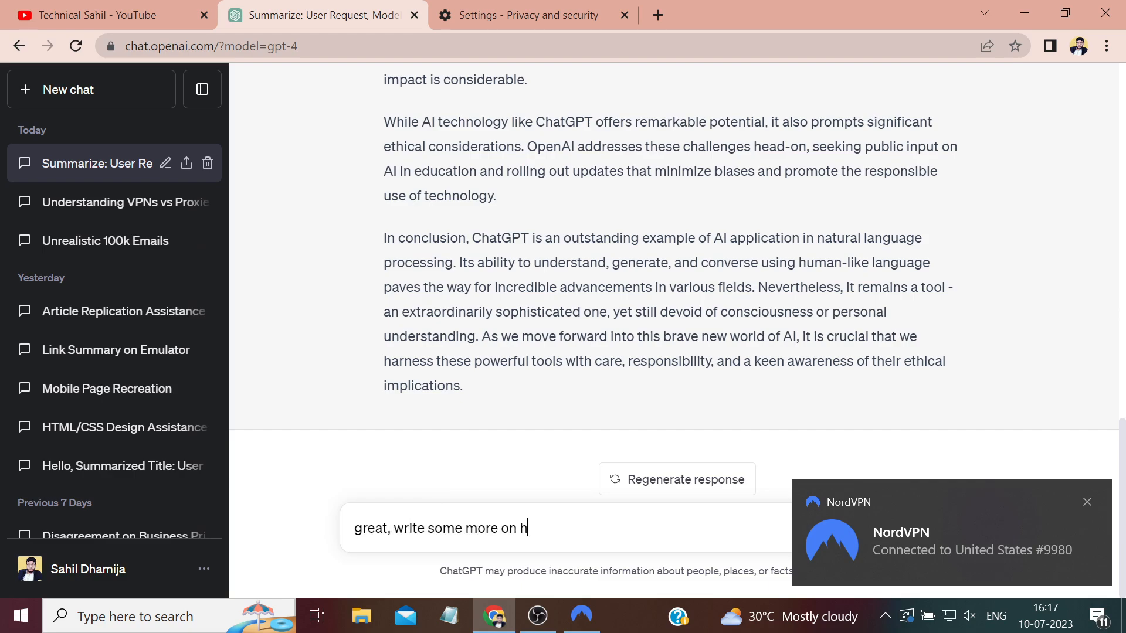
pyautogui.write('this same to')
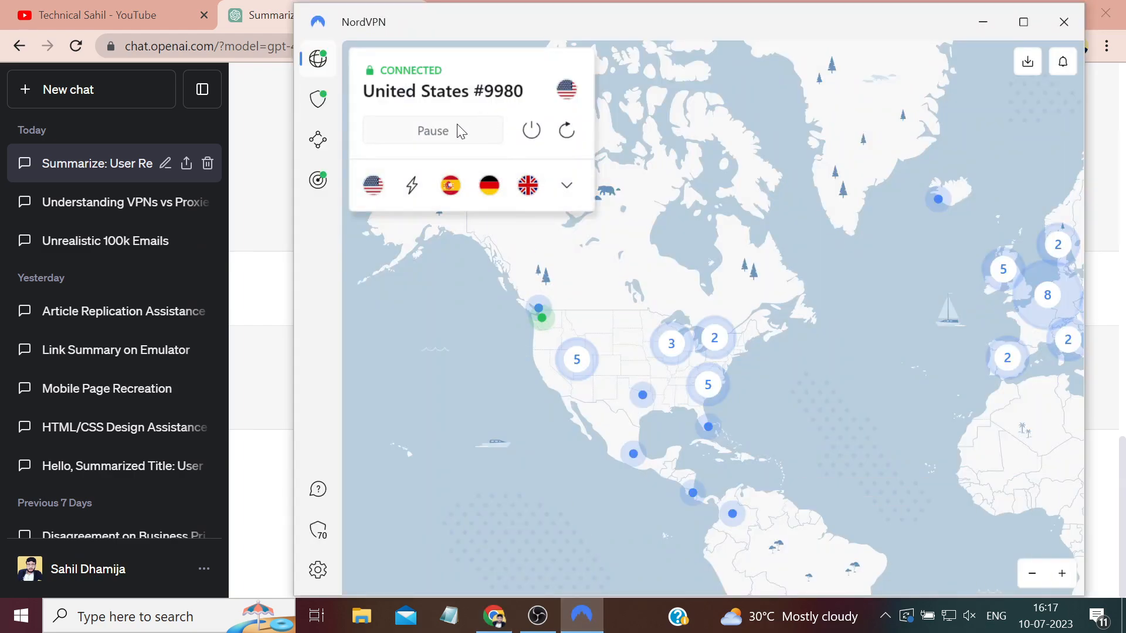
pyautogui.click(531, 129)
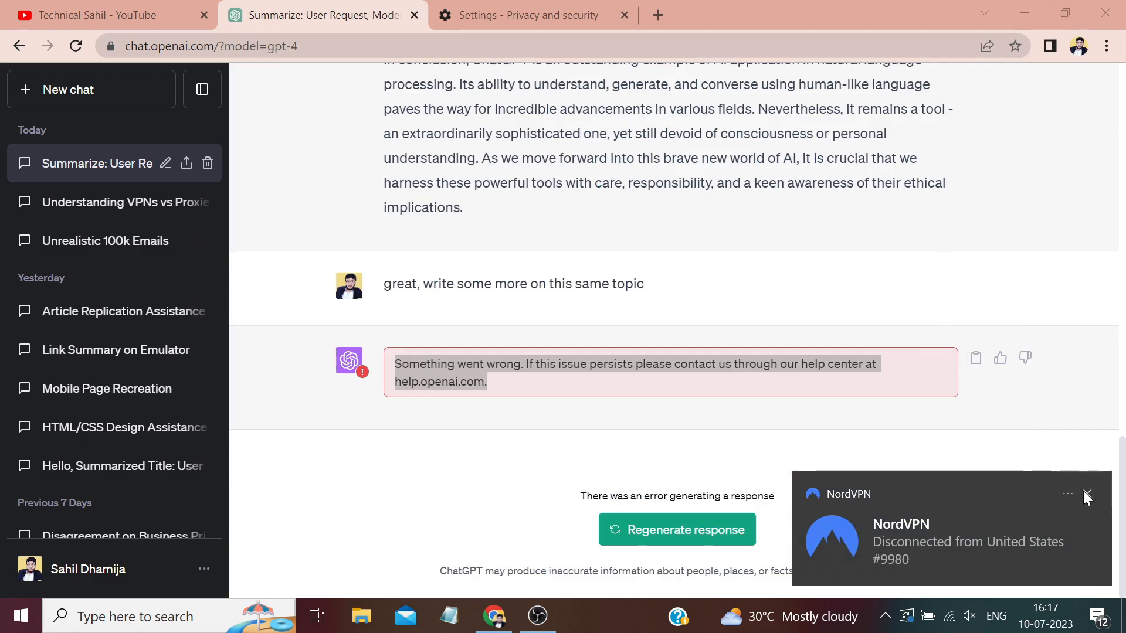
# - Start a new GPT-4 chat and get a normal reply to 'hi'
pyautogui.click(68, 89)
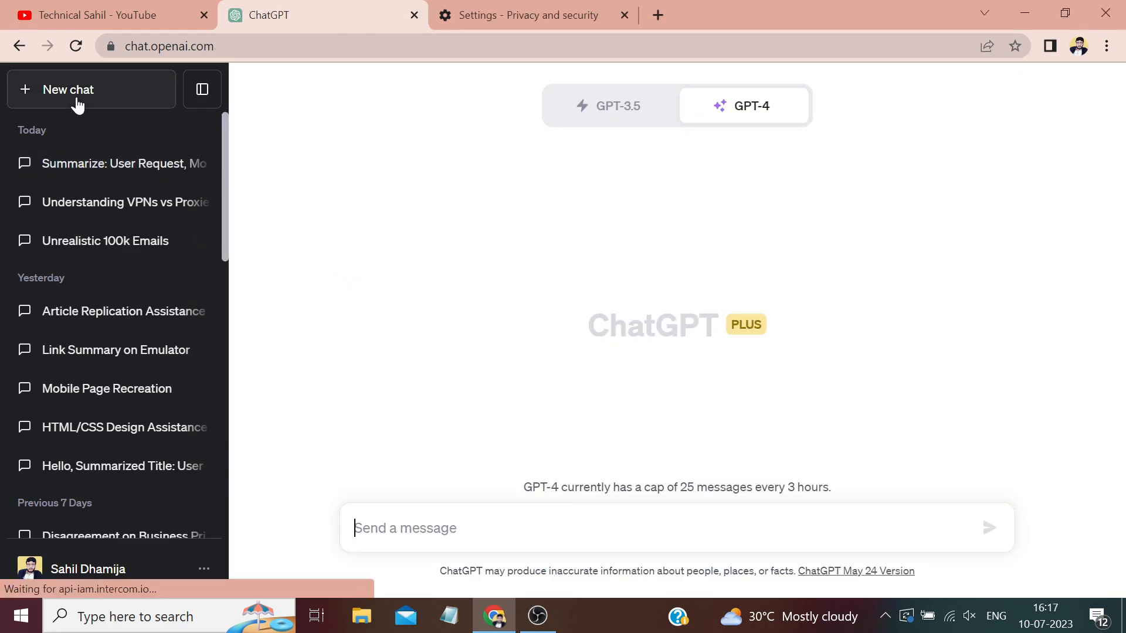
pyautogui.click(751, 106)
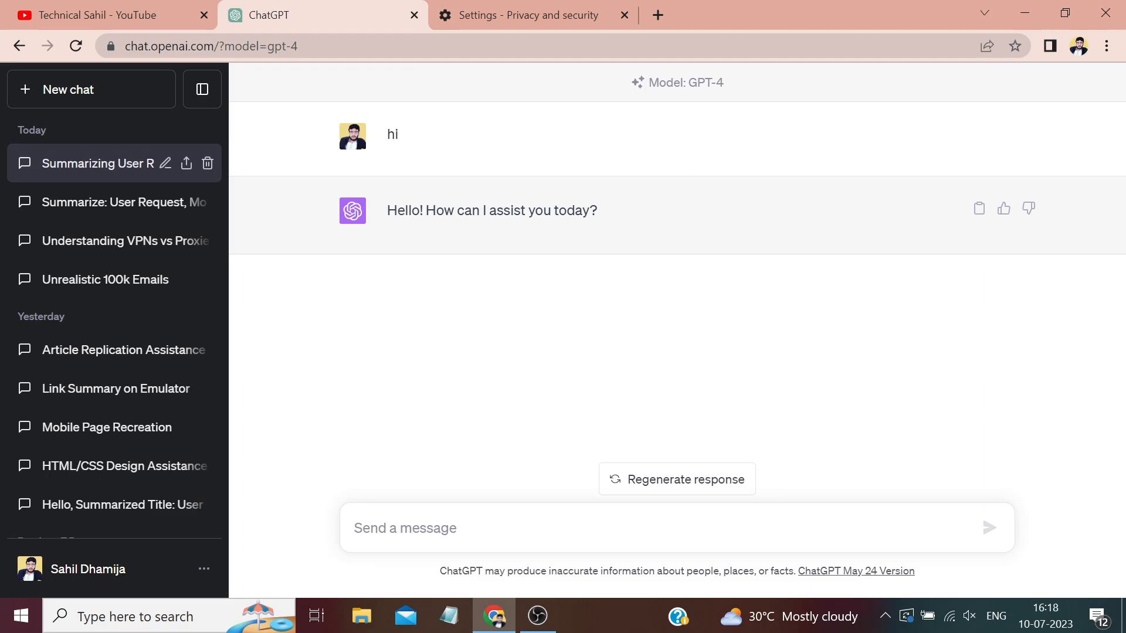
pyautogui.click(404, 528)
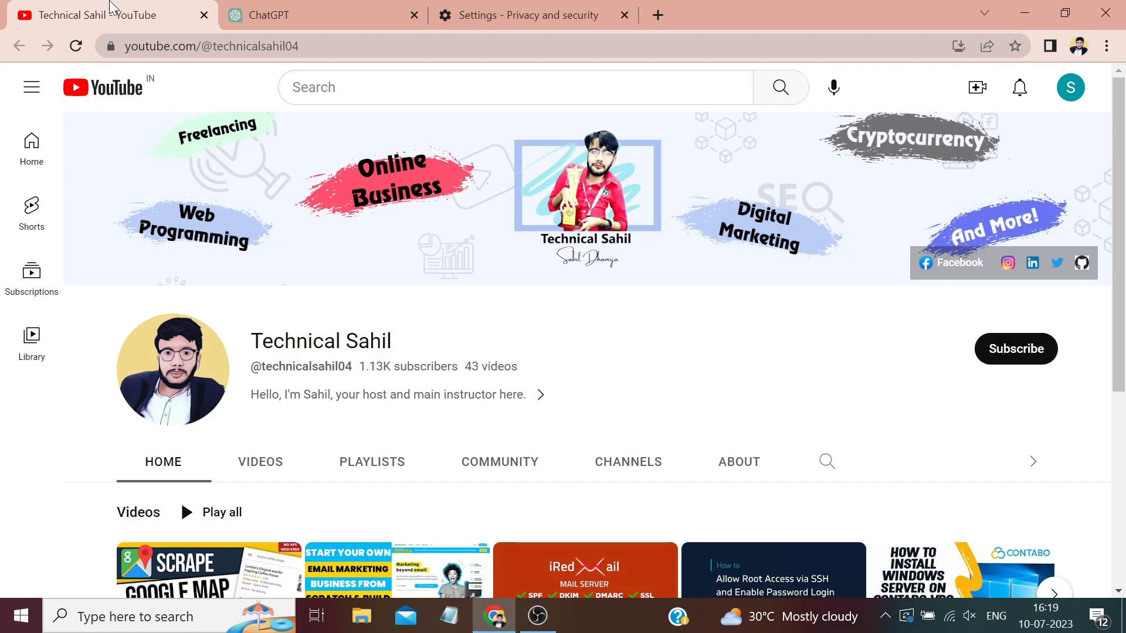
pyautogui.moveTo(514, 254)
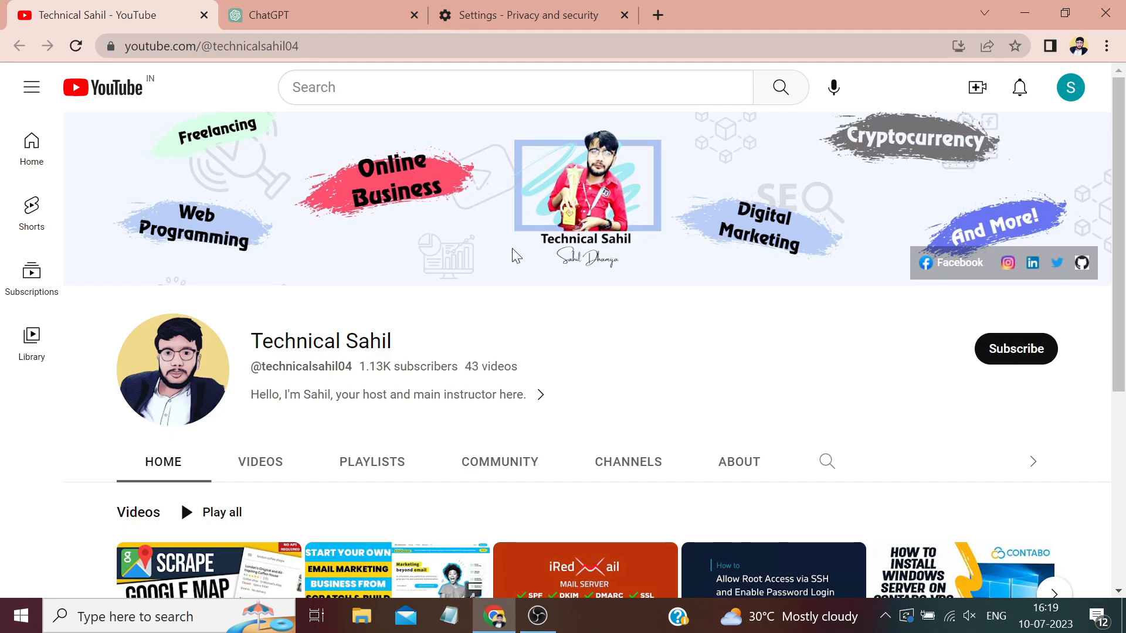
pyautogui.moveTo(580, 308)
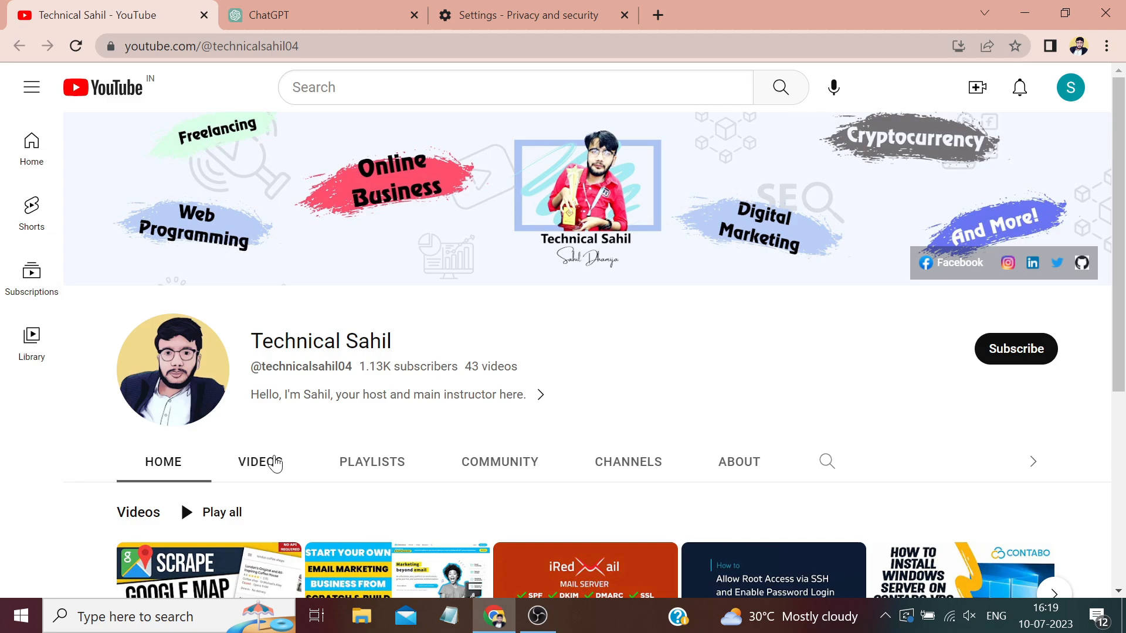
# - Browse the Technical Sahil channel's Videos list and return to the channel header
pyautogui.click(260, 462)
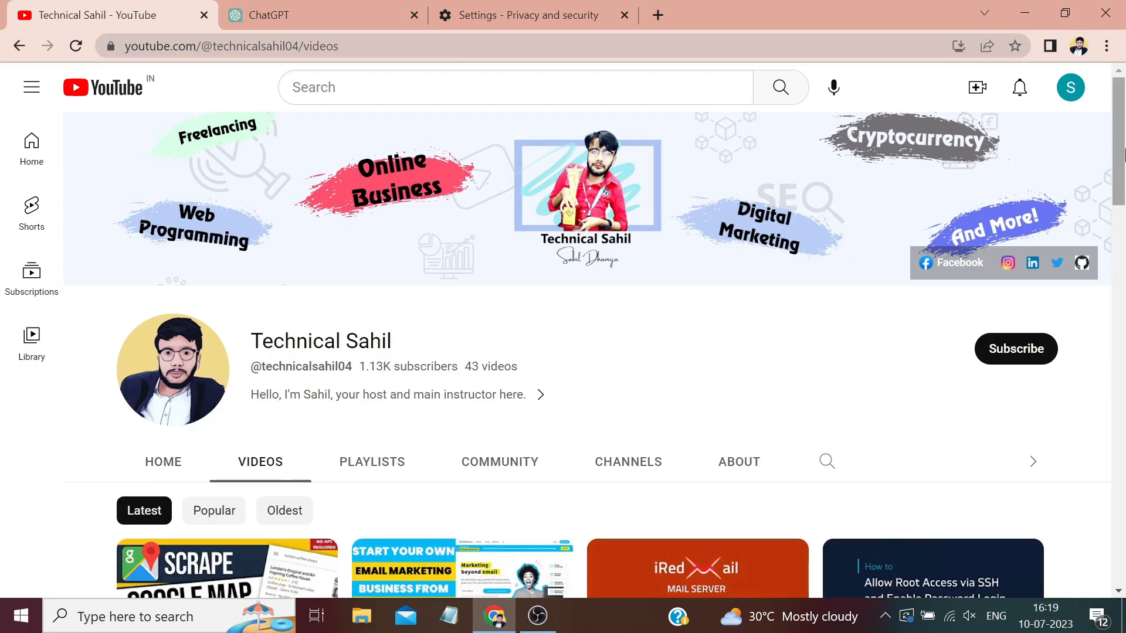
pyautogui.scroll(-3)
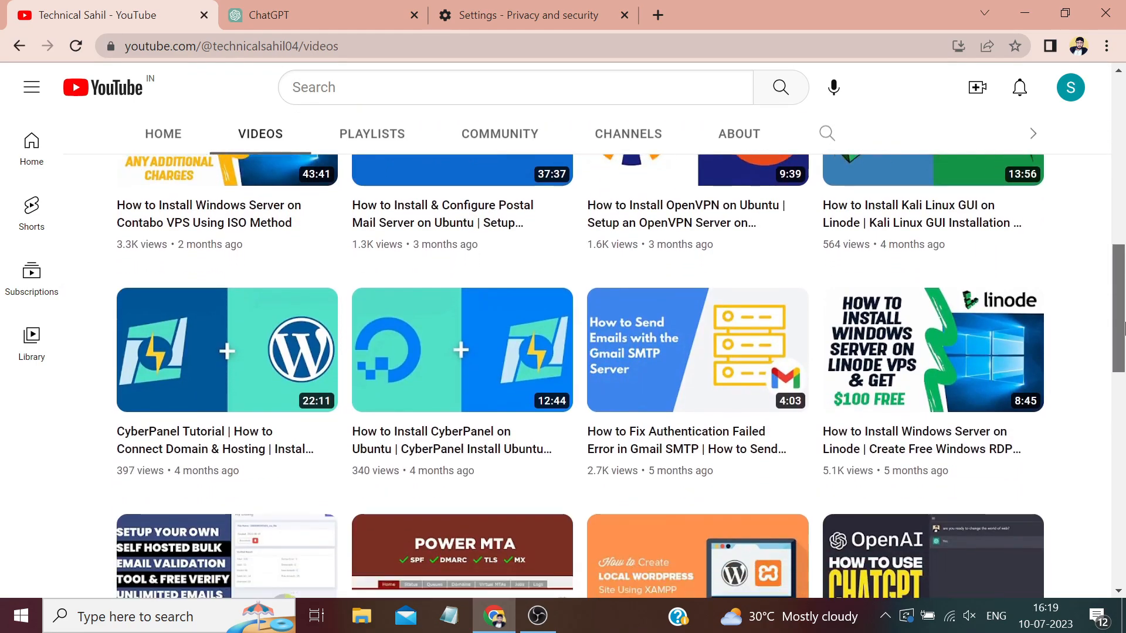
pyautogui.scroll(-3)
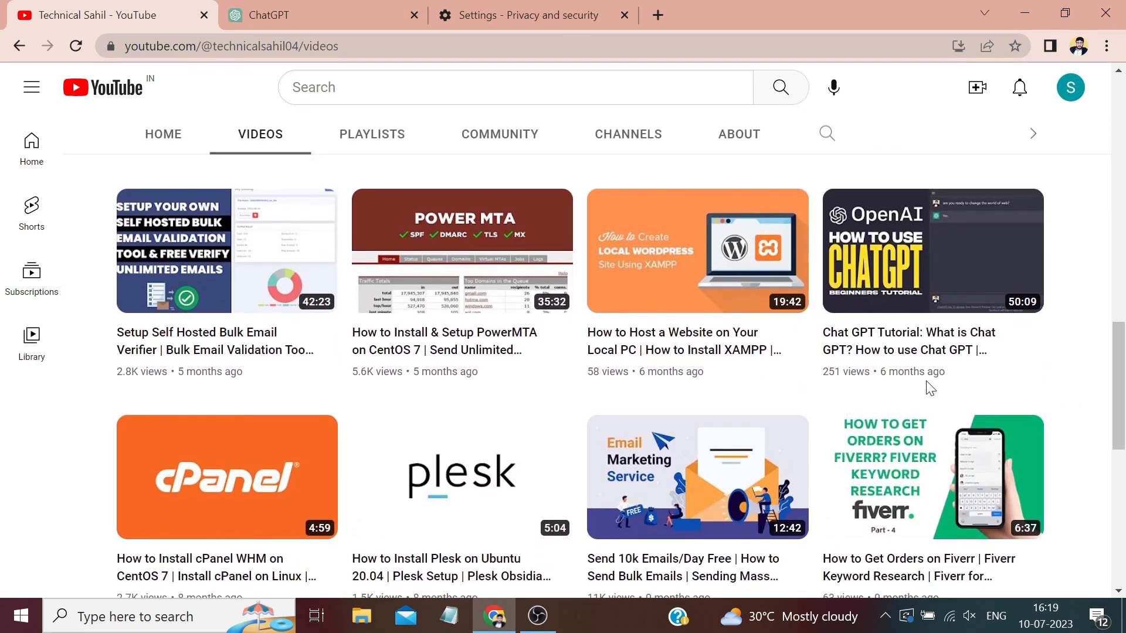
pyautogui.moveTo(908, 336)
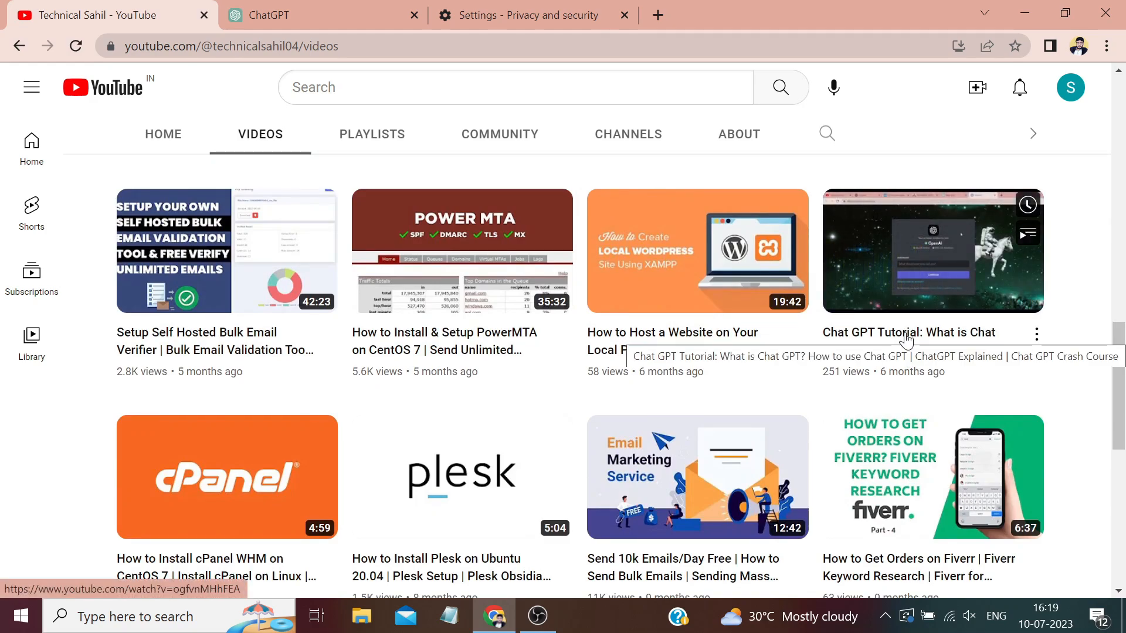
pyautogui.moveTo(1070, 294)
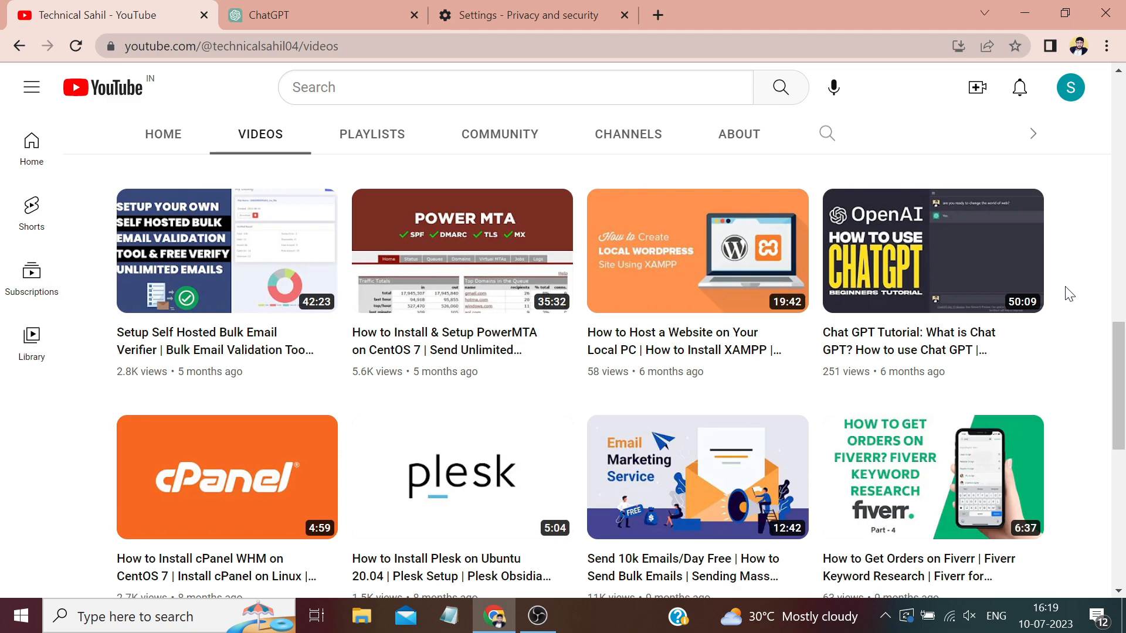
pyautogui.moveTo(989, 333)
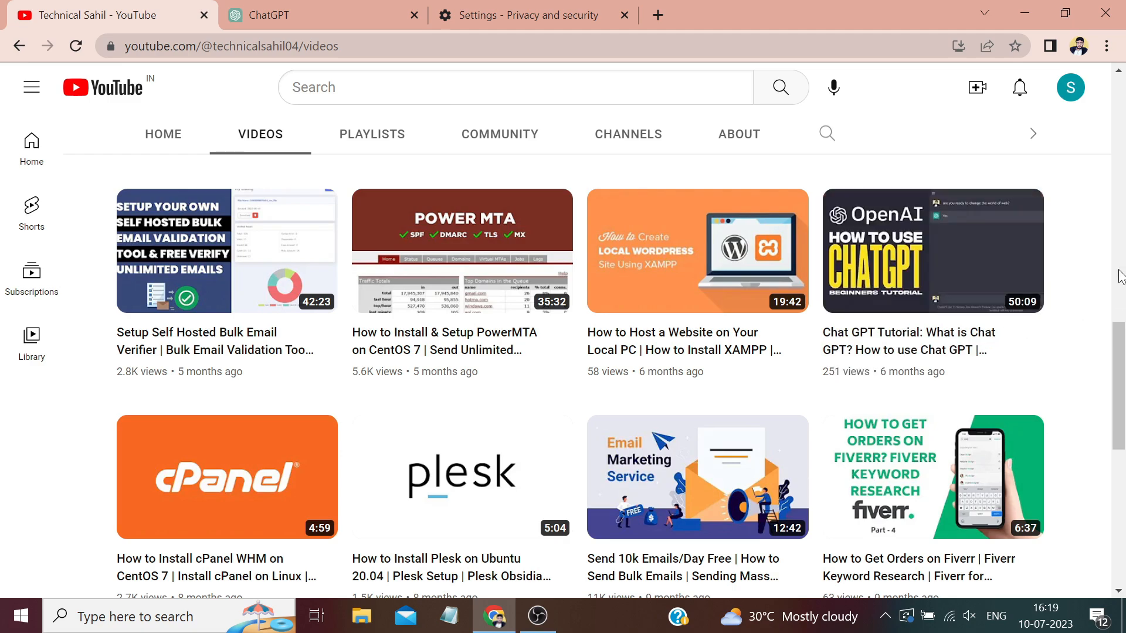
pyautogui.moveTo(1101, 291)
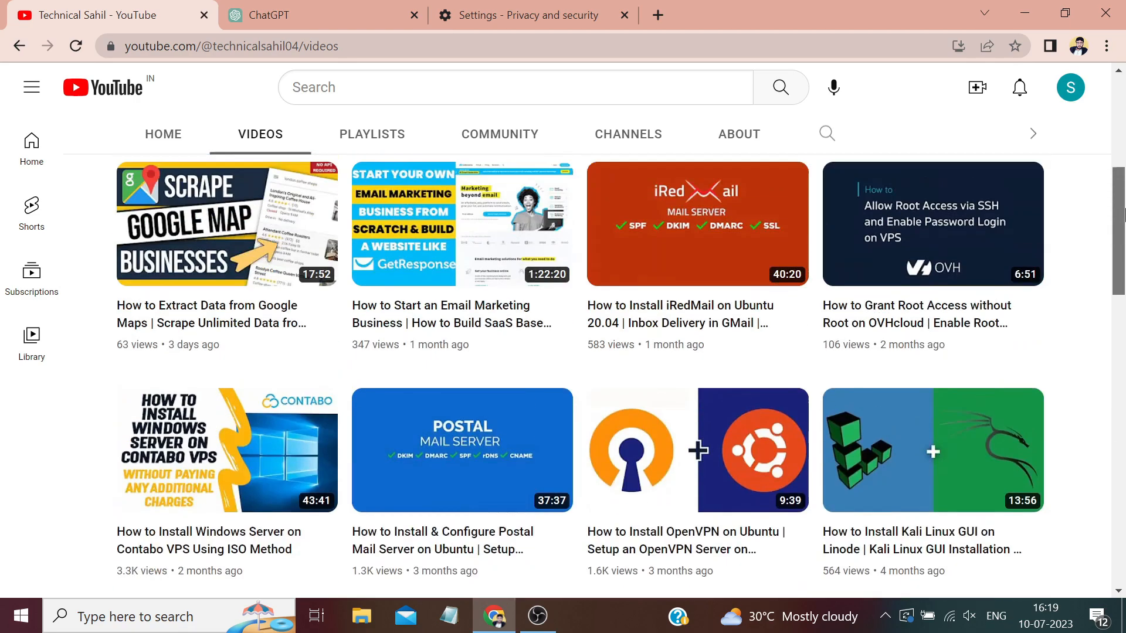
pyautogui.scroll(3)
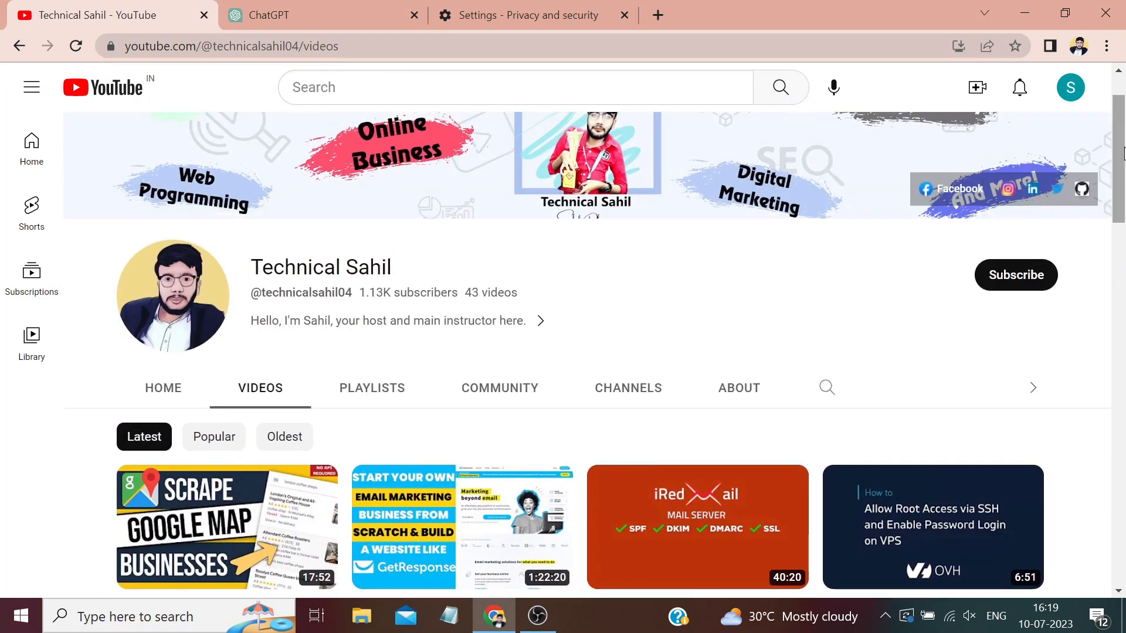